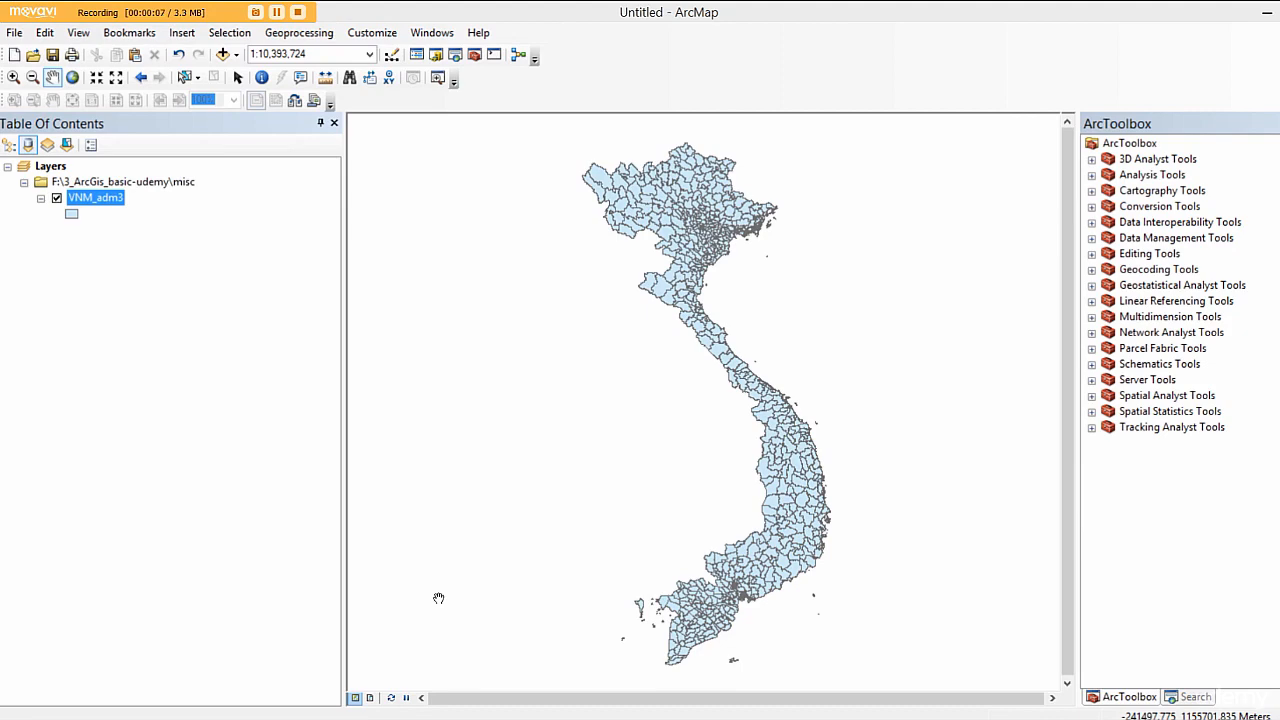
mouse_move(532, 332)
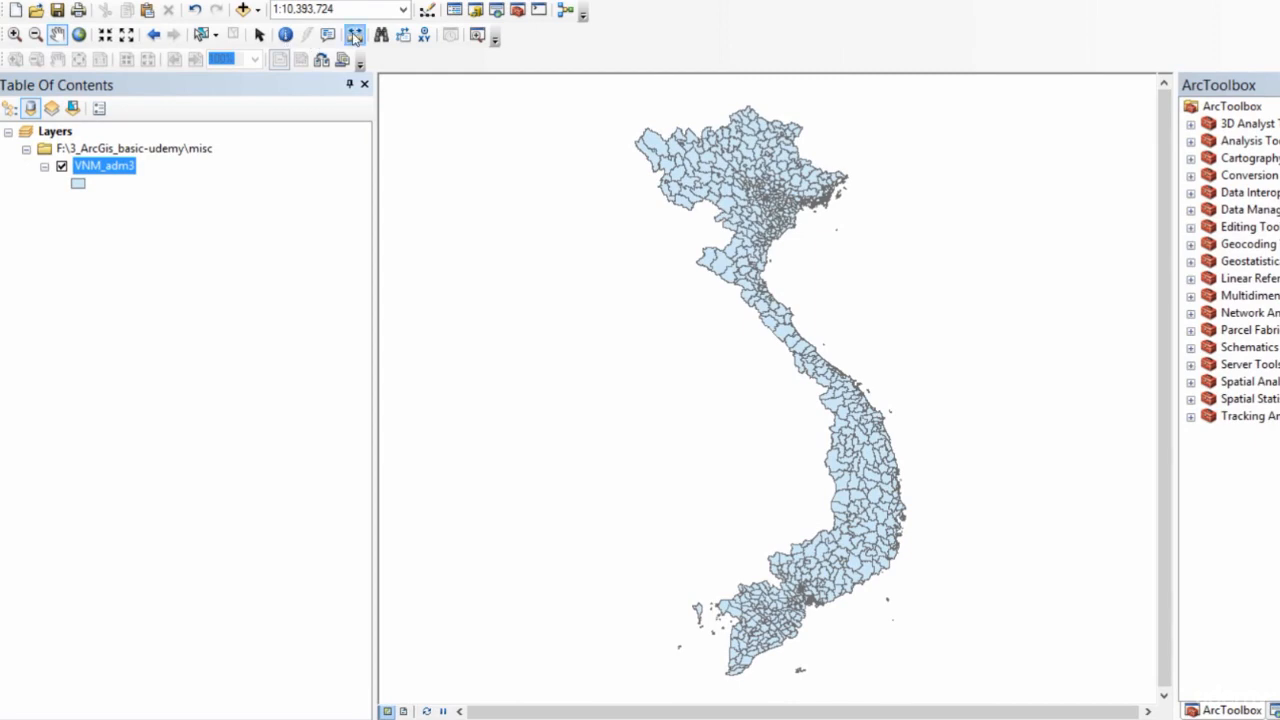
- Briefly check the Measure tool and the VNM_adm3 attribute table, then dismiss both
click(352, 34)
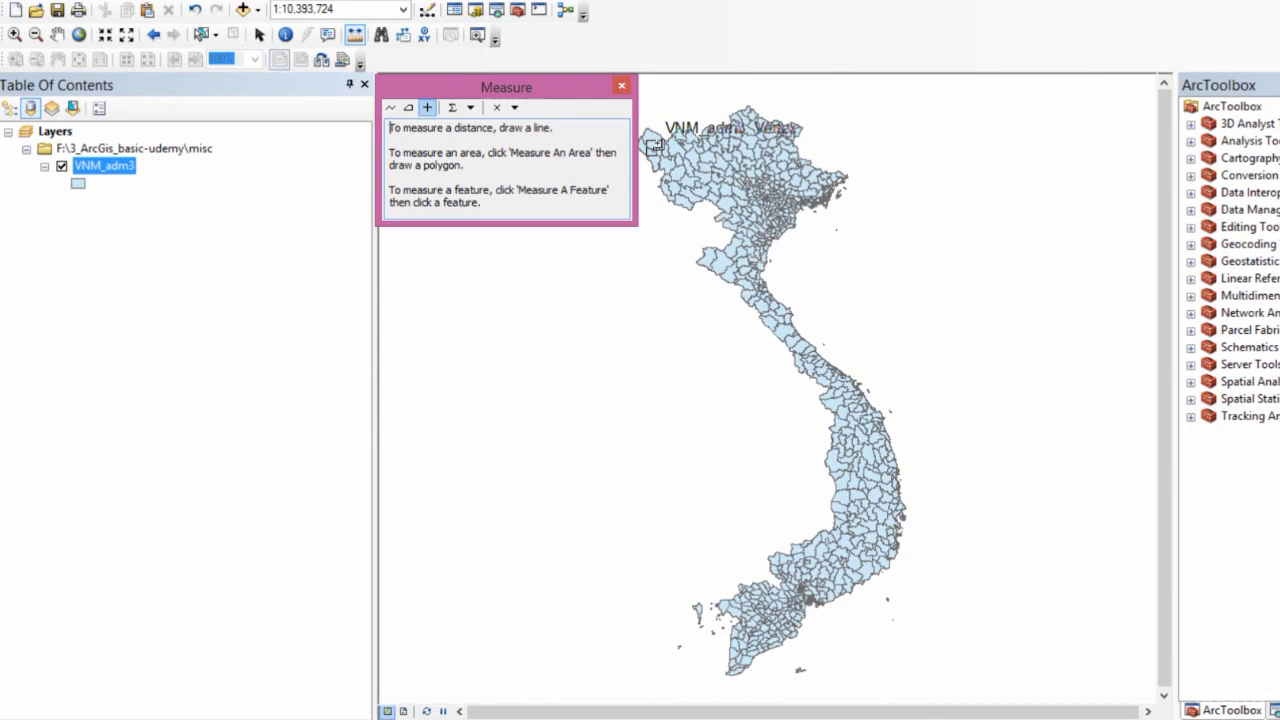
mouse_move(656, 144)
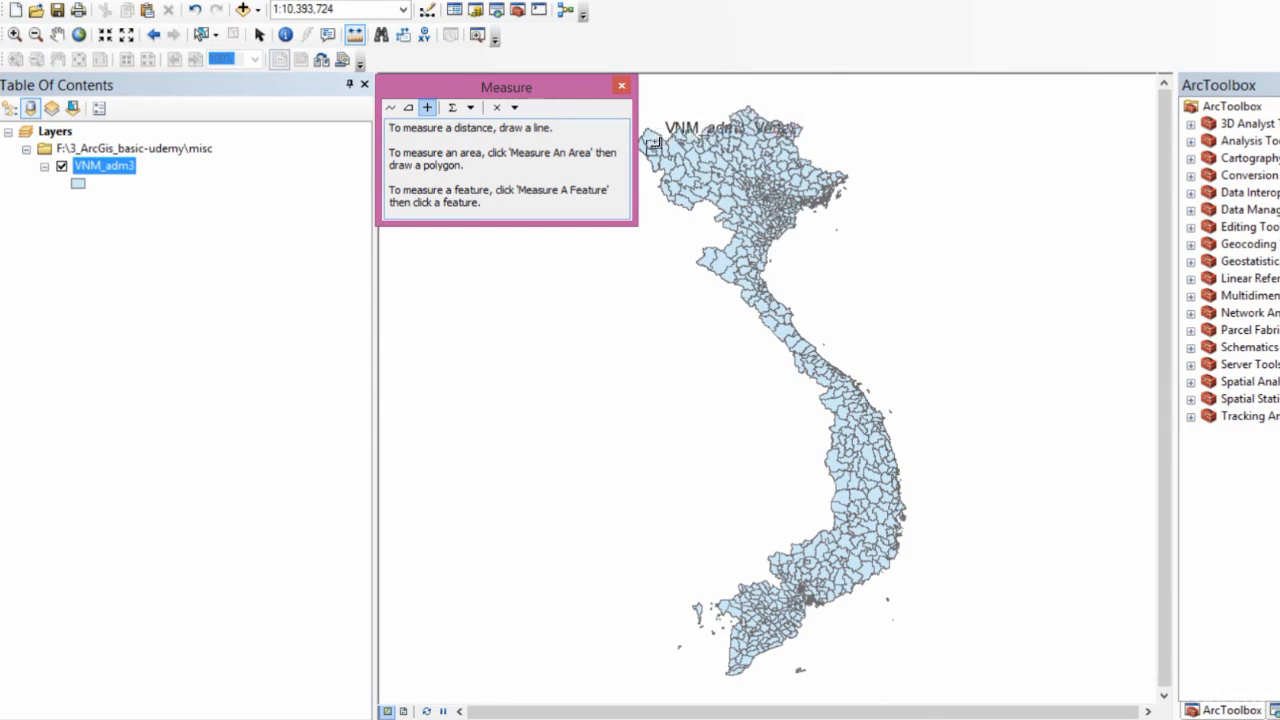
click(654, 140)
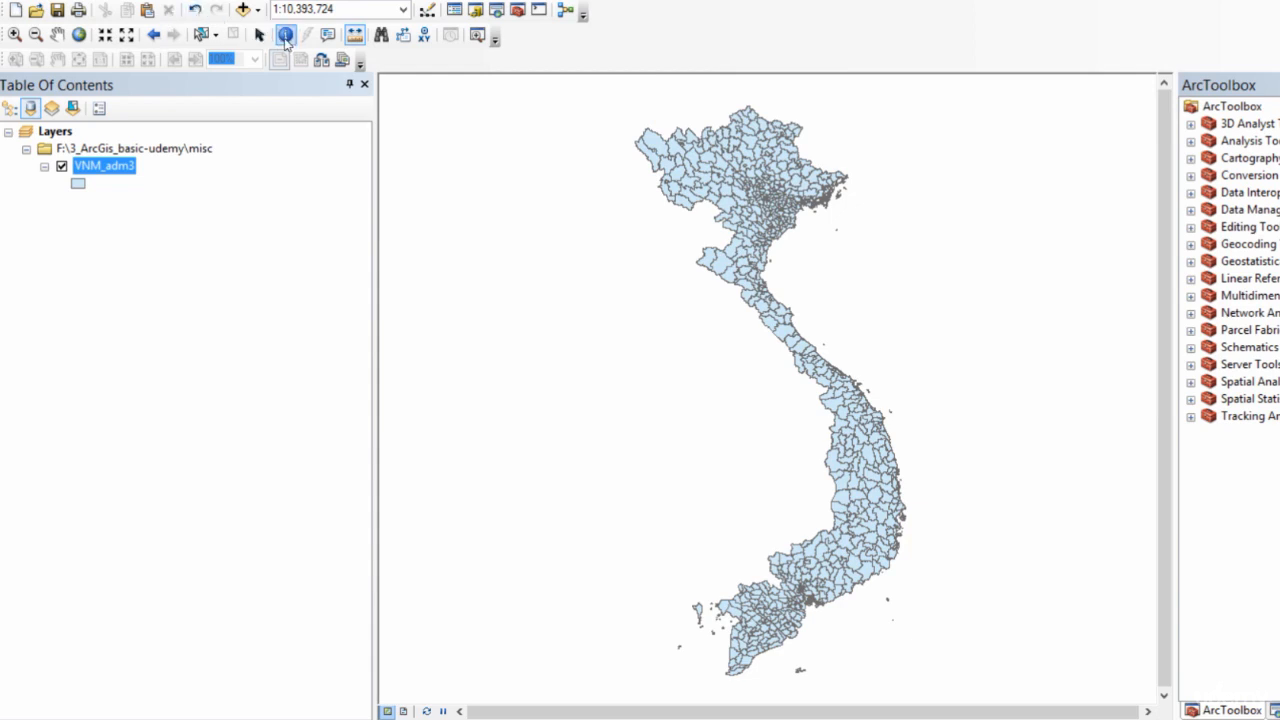
mouse_move(260, 36)
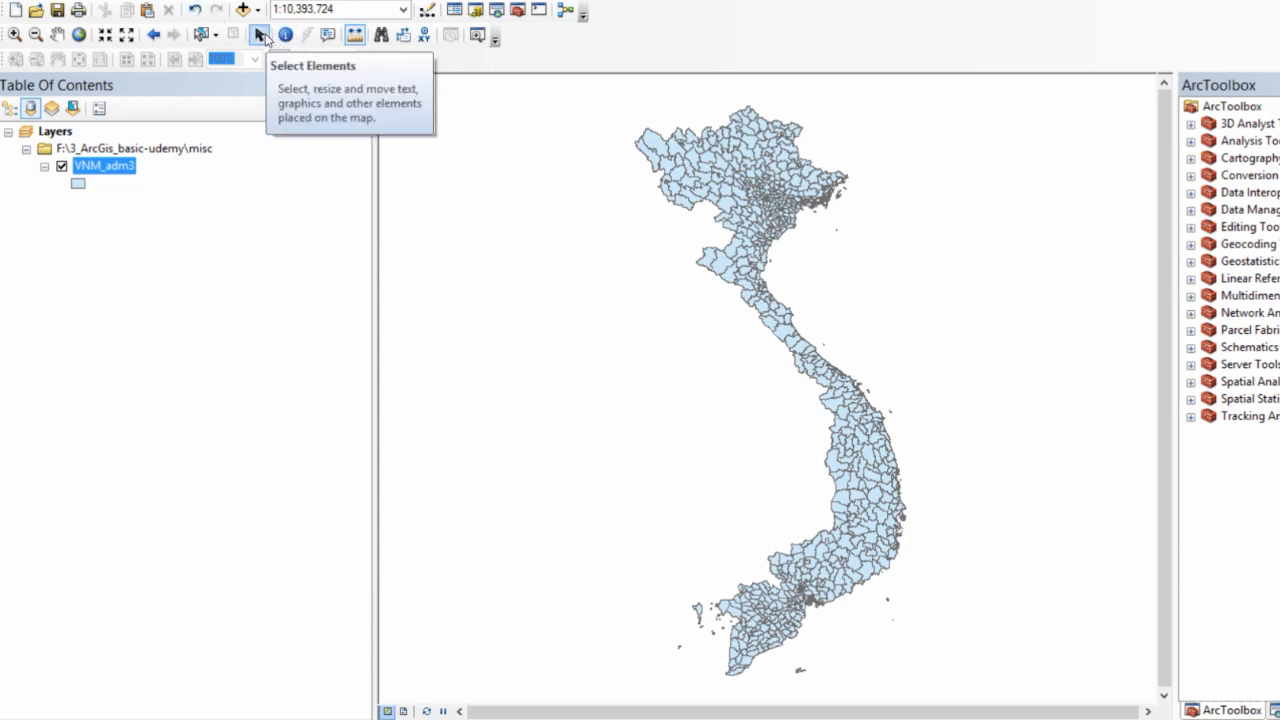
mouse_move(782, 270)
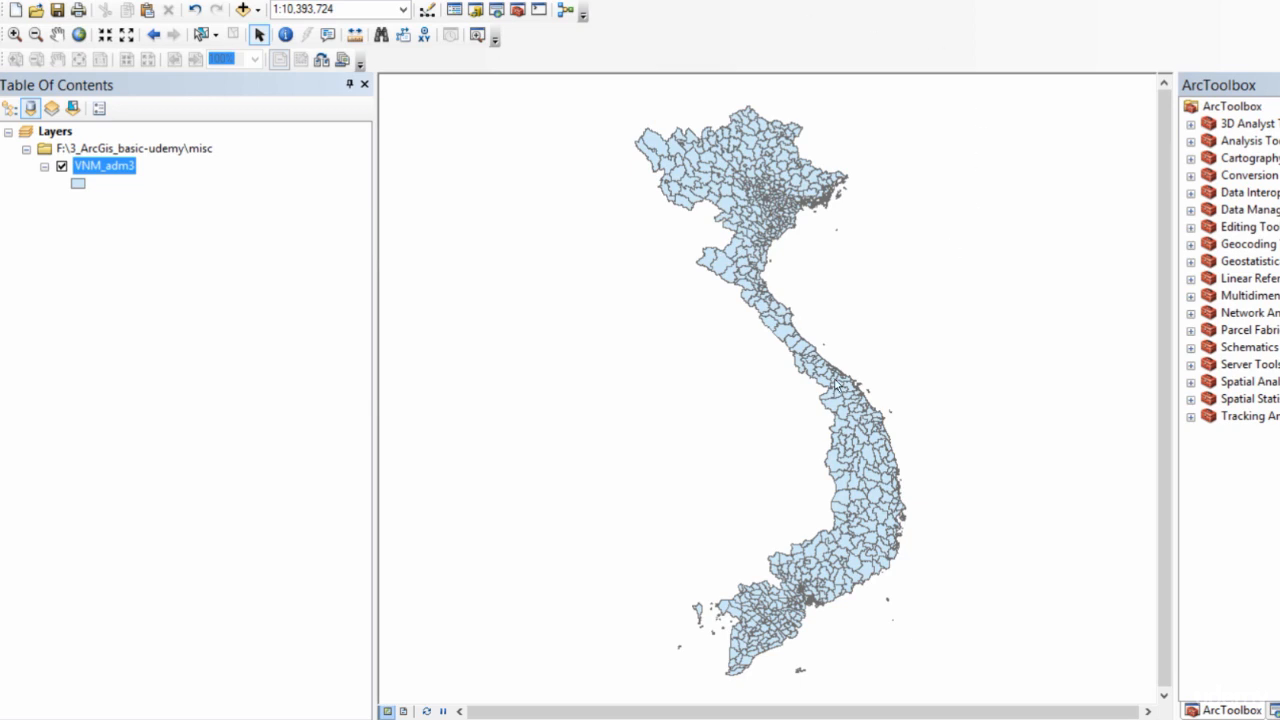
mouse_move(864, 462)
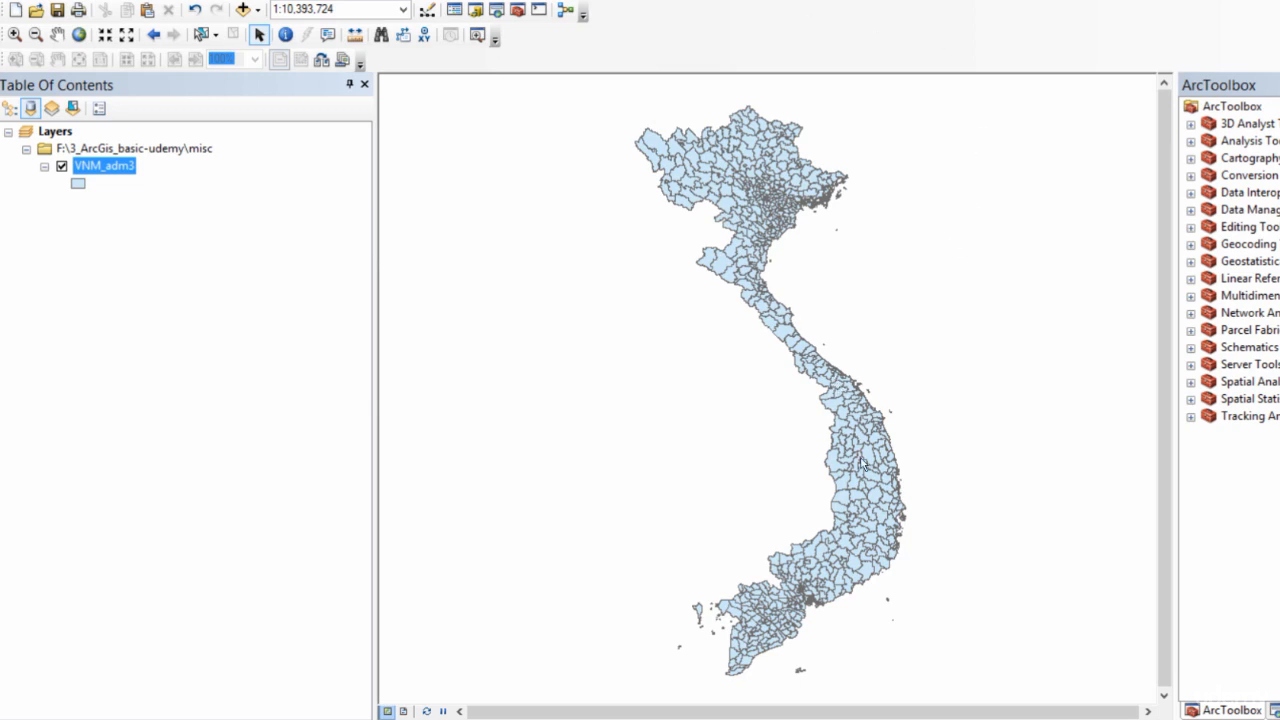
mouse_move(866, 516)
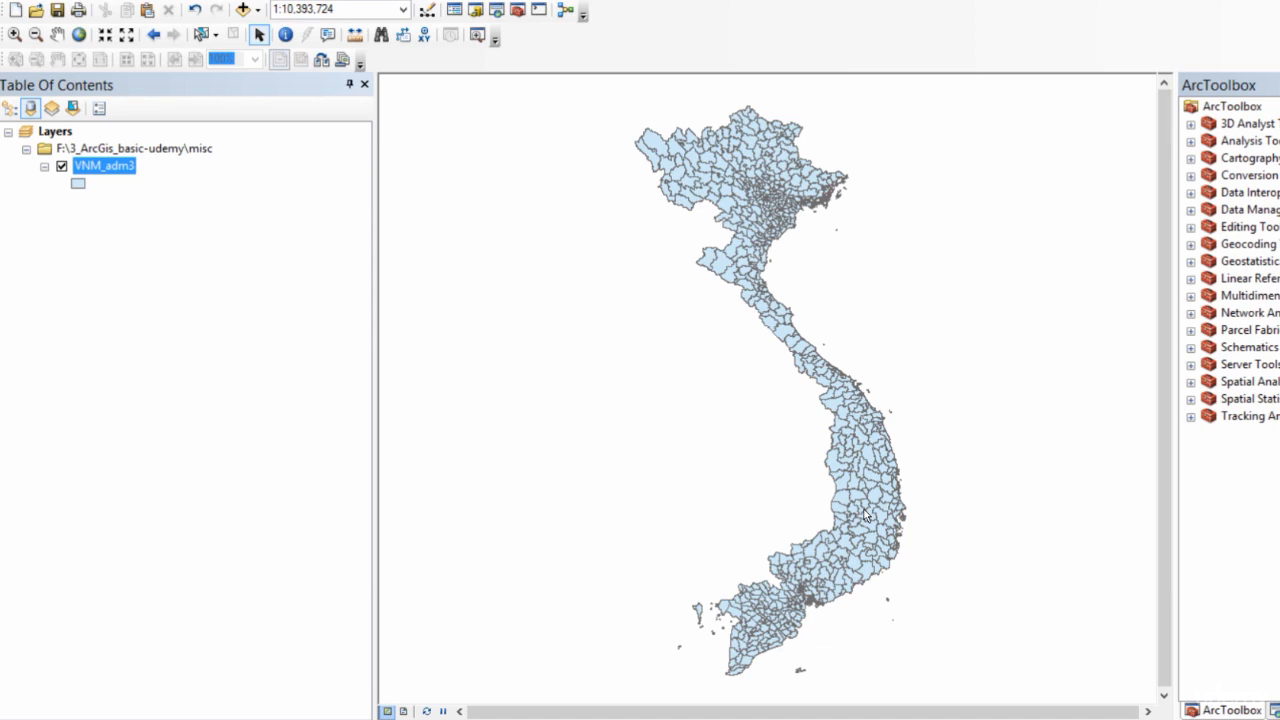
mouse_move(140, 188)
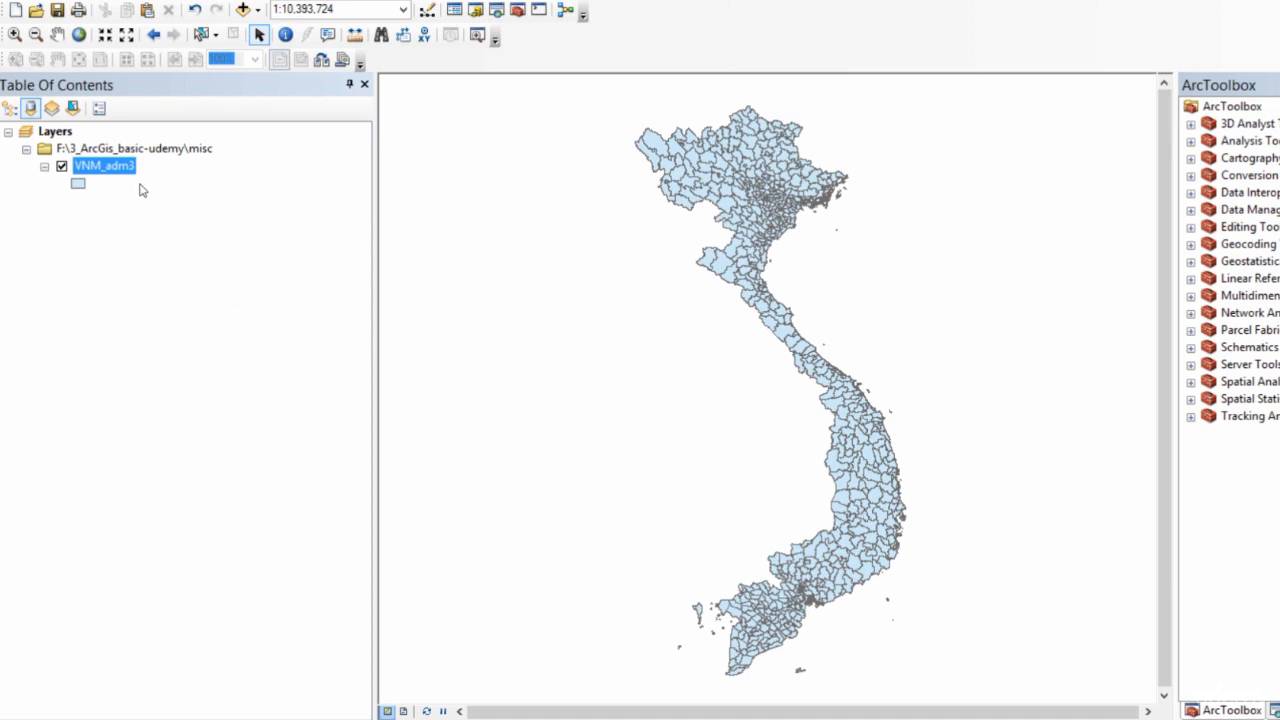
mouse_move(404, 206)
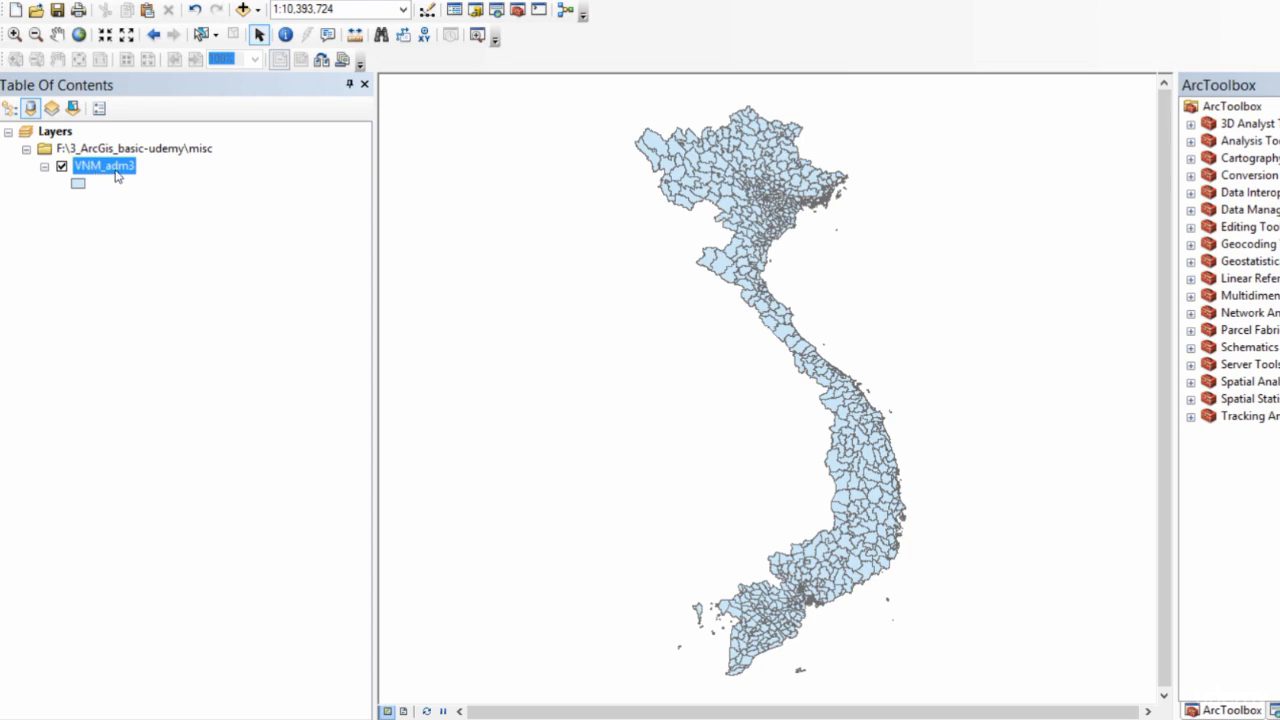
right_click(102, 164)
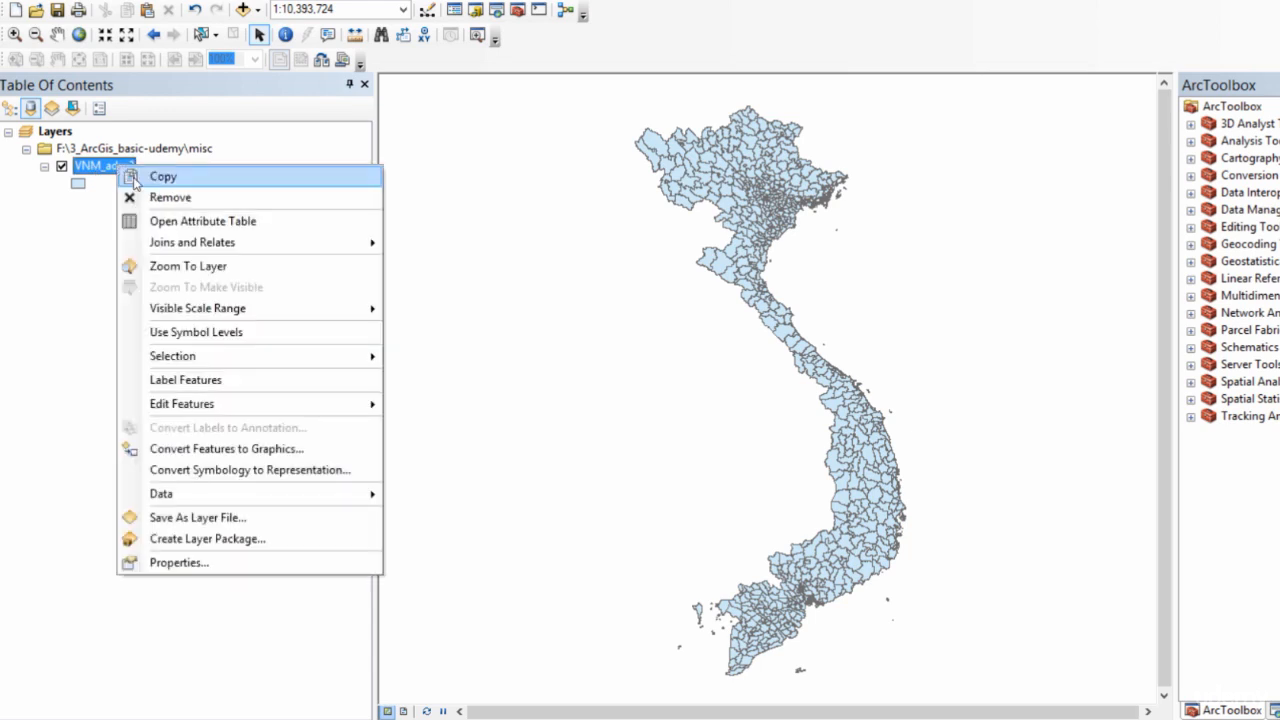
click(202, 220)
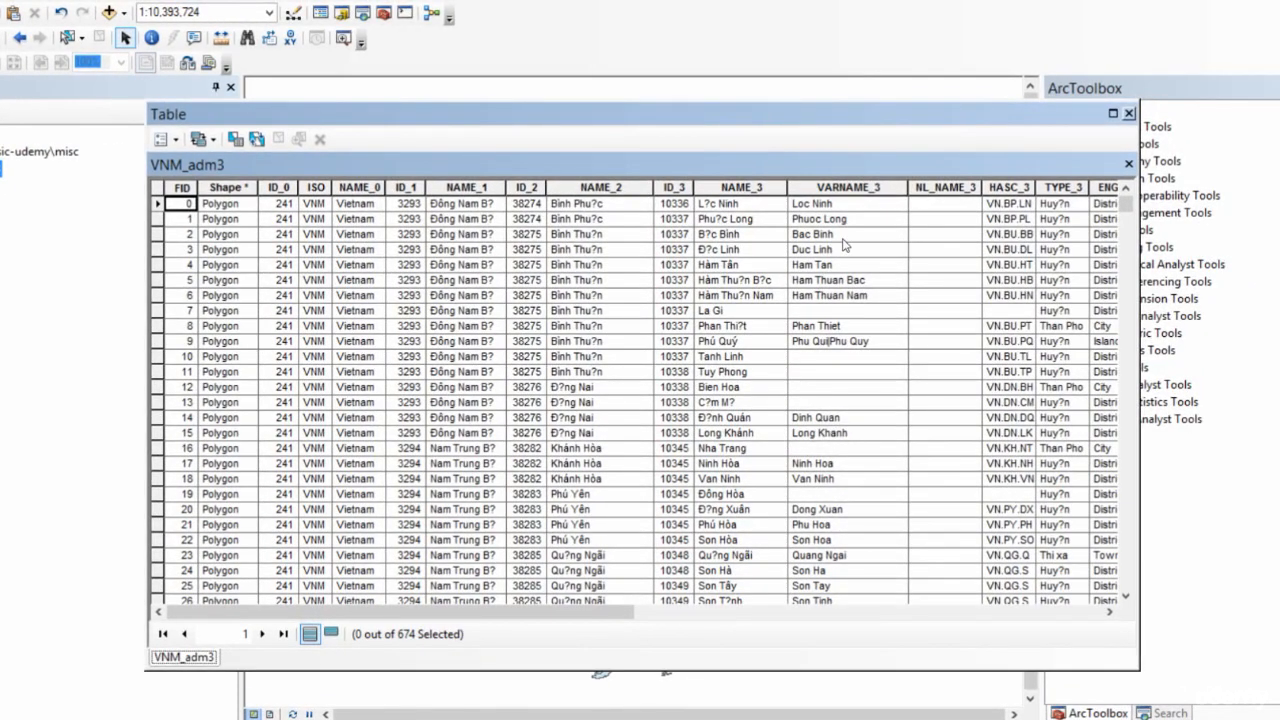
mouse_move(840, 250)
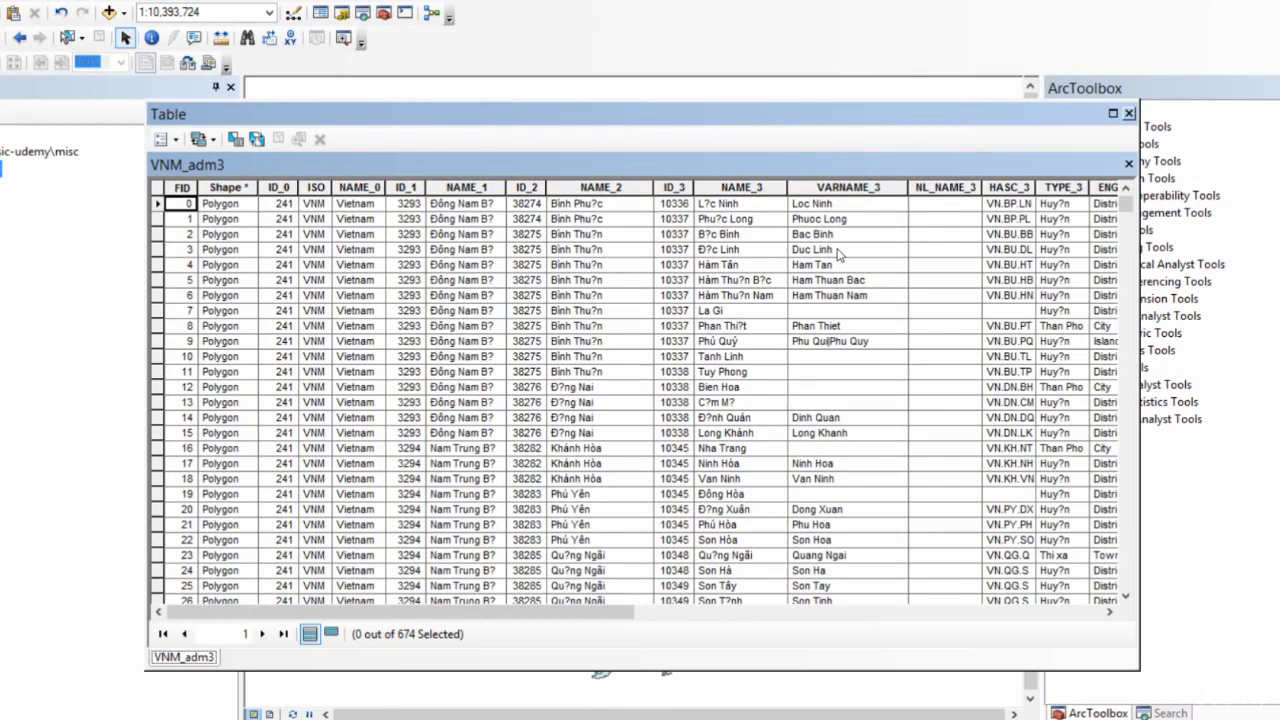
mouse_move(848, 324)
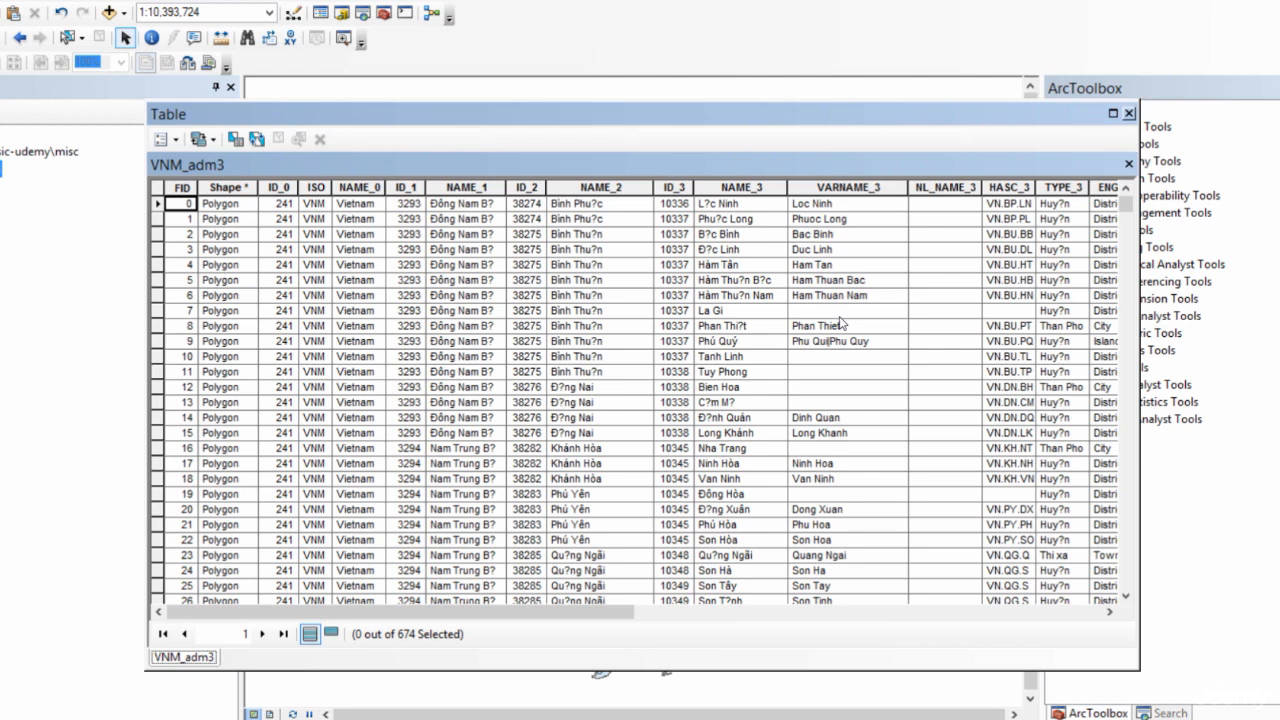
mouse_move(748, 620)
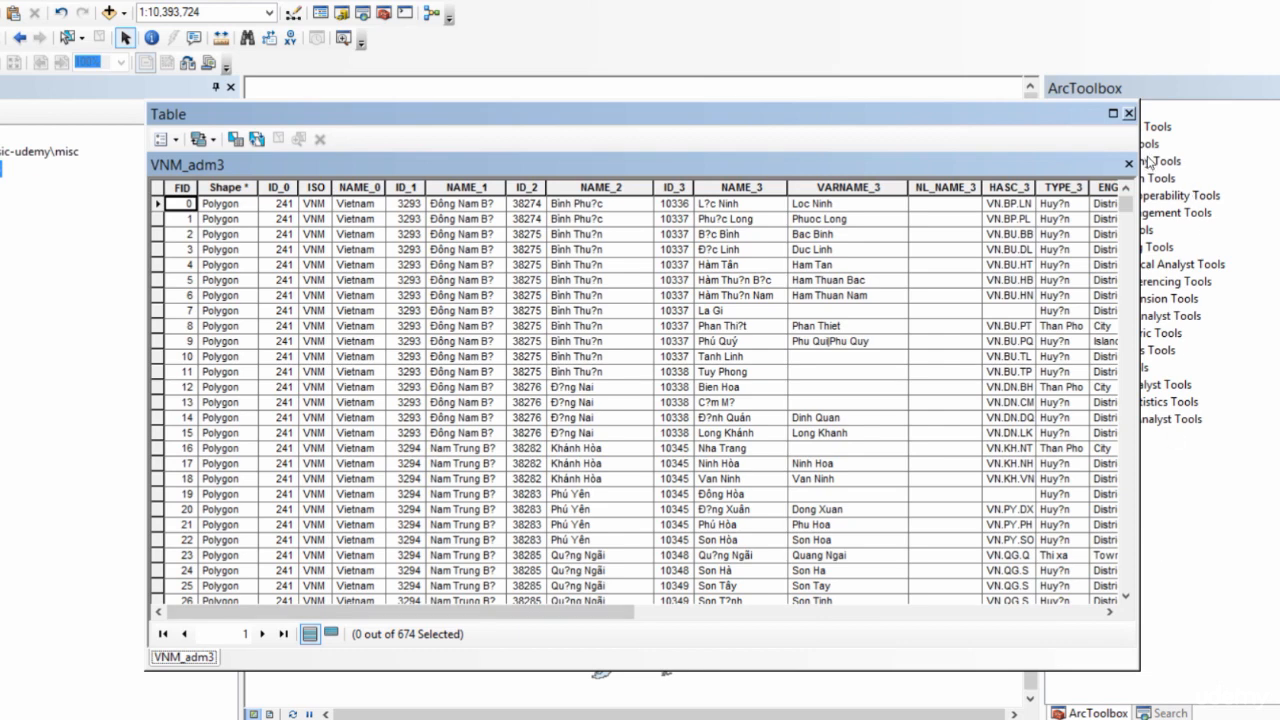
click(1128, 164)
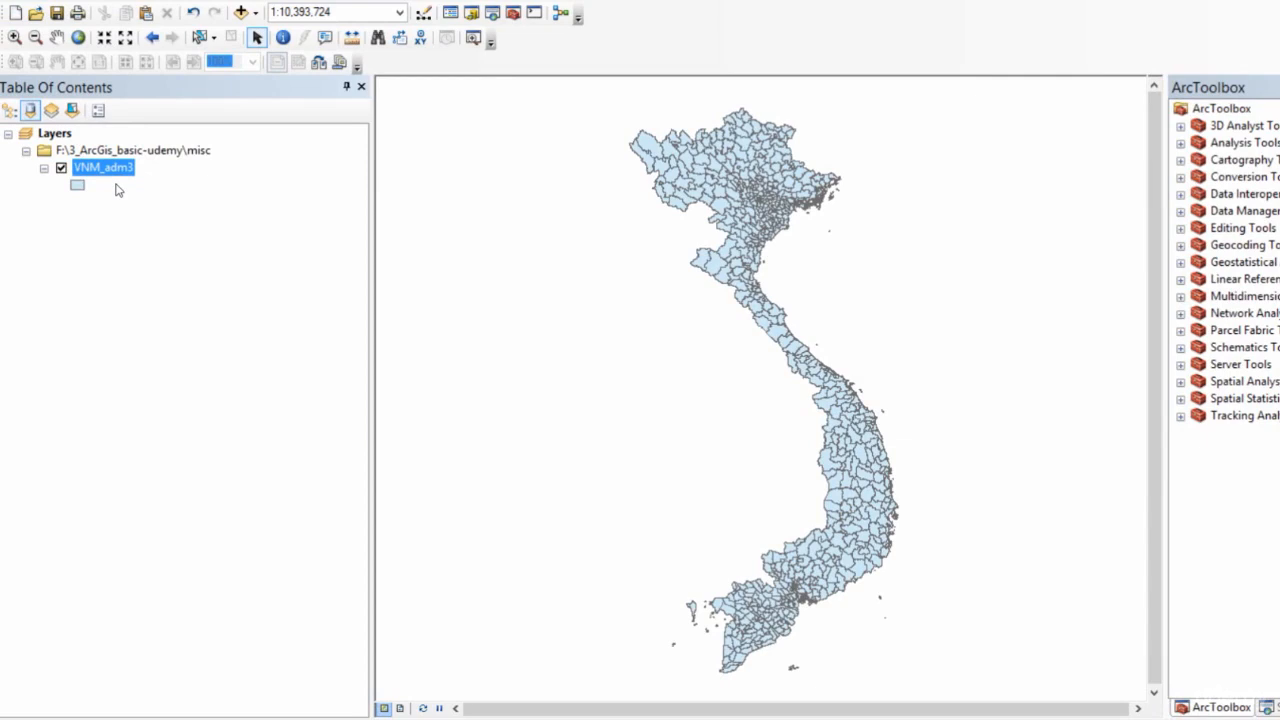
- Add a new Float field named Area2 to the VNM_adm3 attribute table
right_click(102, 168)
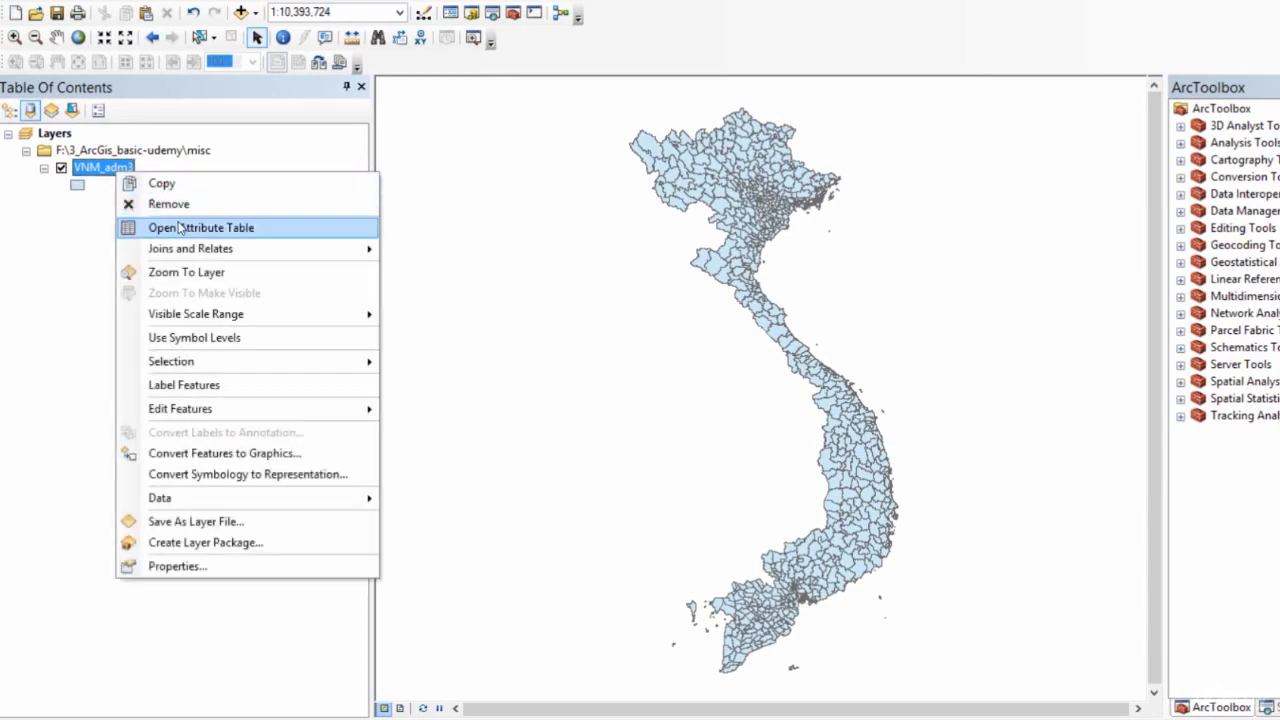
click(200, 228)
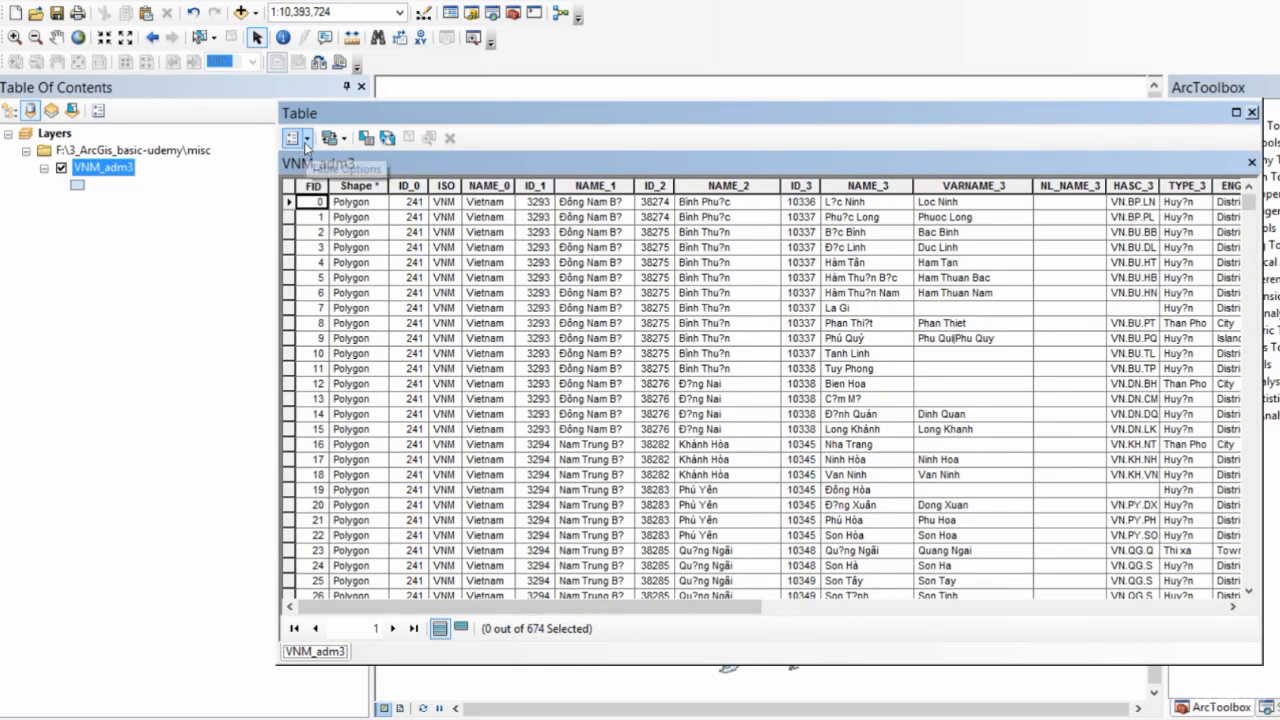
click(296, 138)
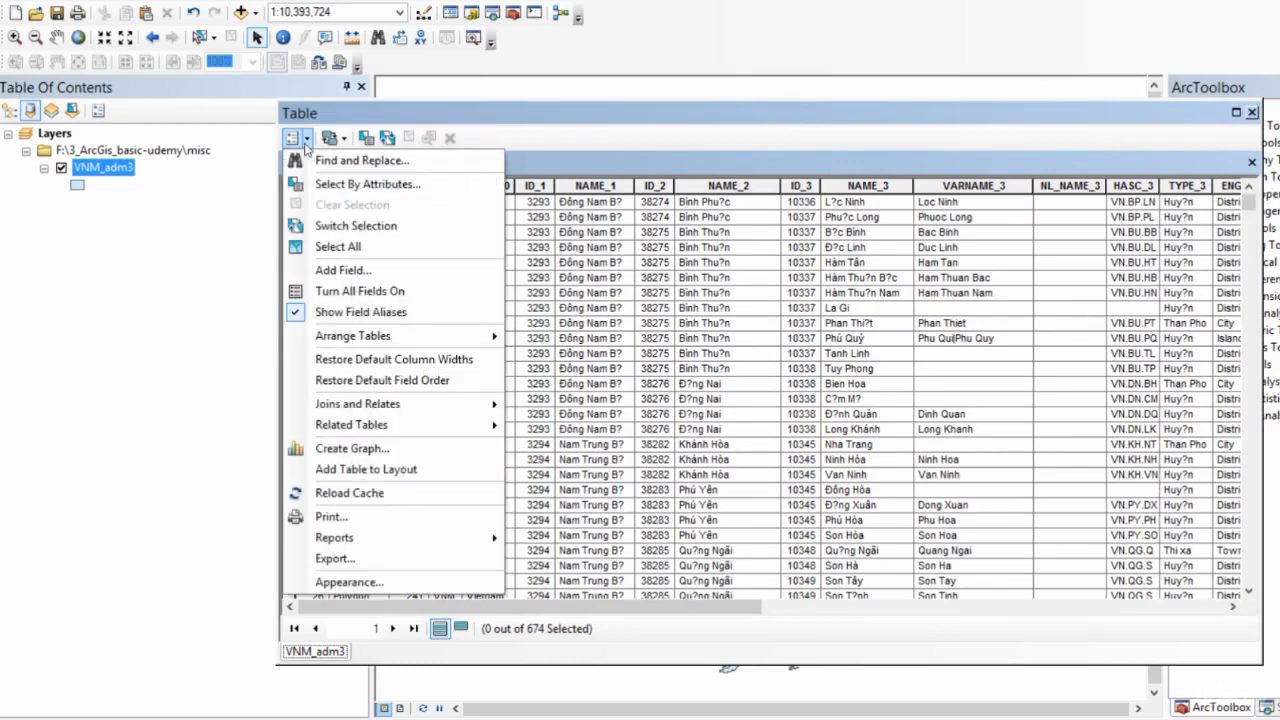
mouse_move(344, 270)
text(A)
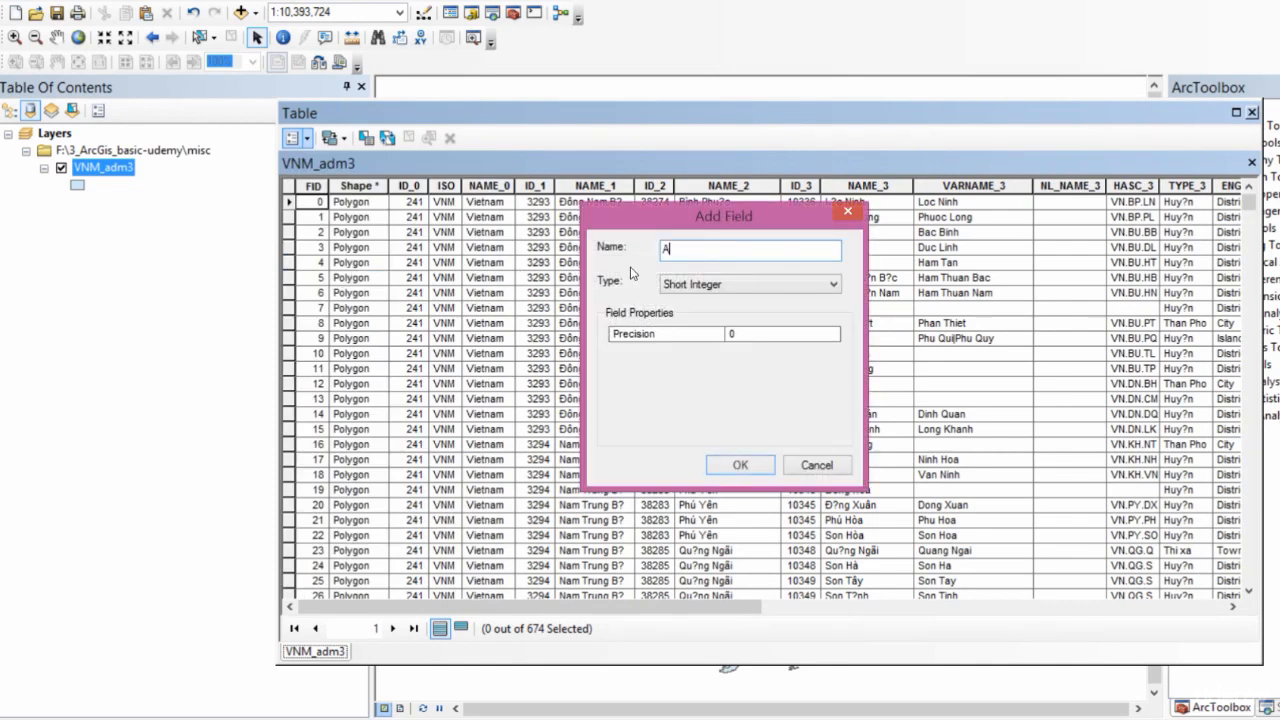
text(rea2)
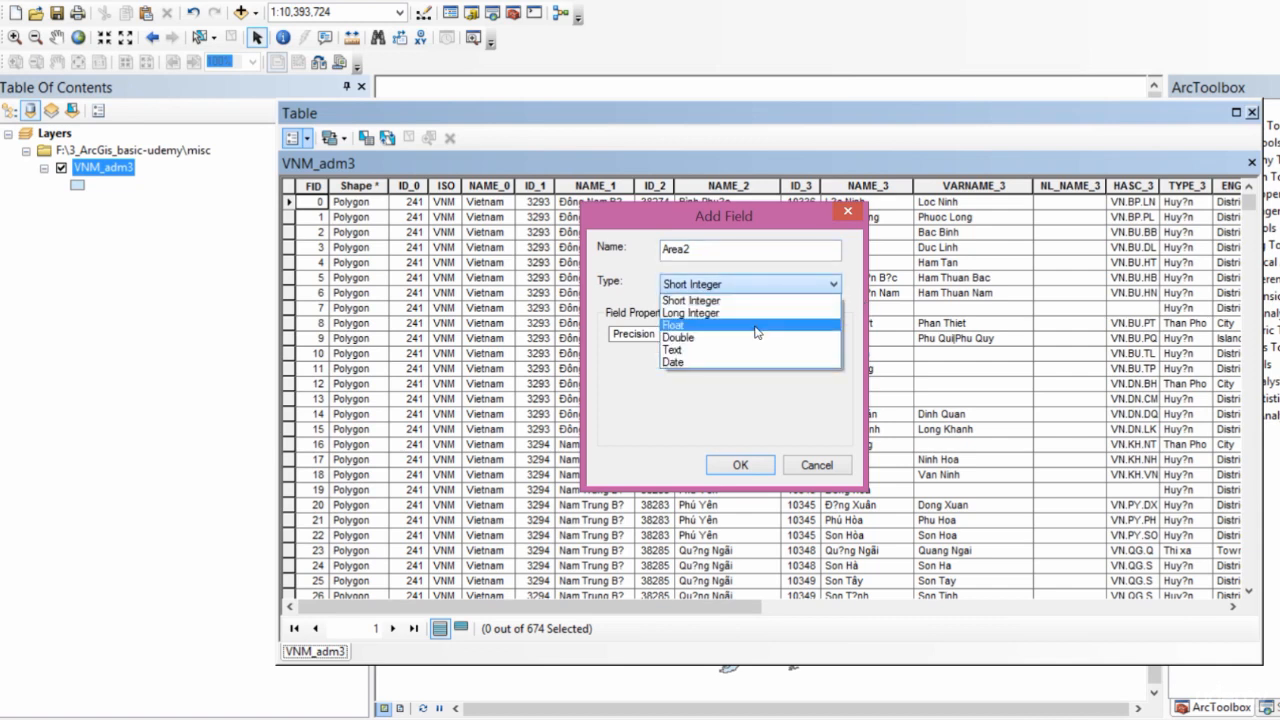
click(672, 324)
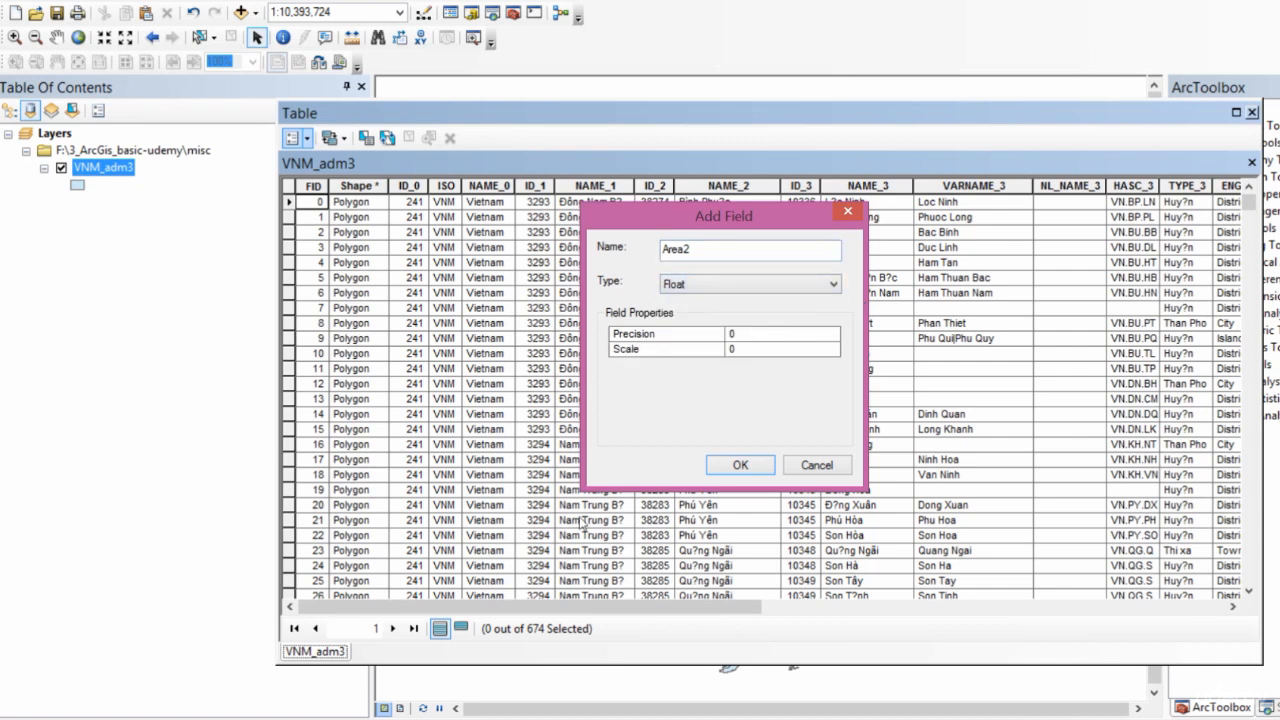
mouse_move(698, 396)
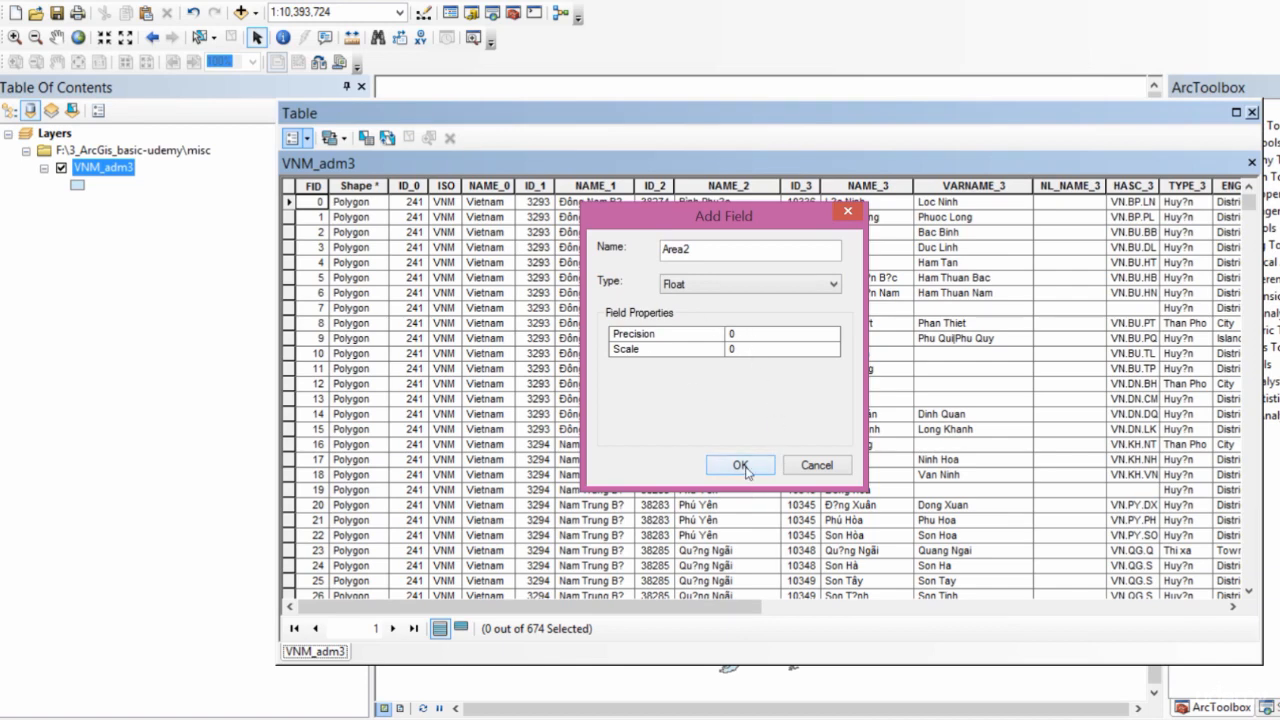
click(740, 464)
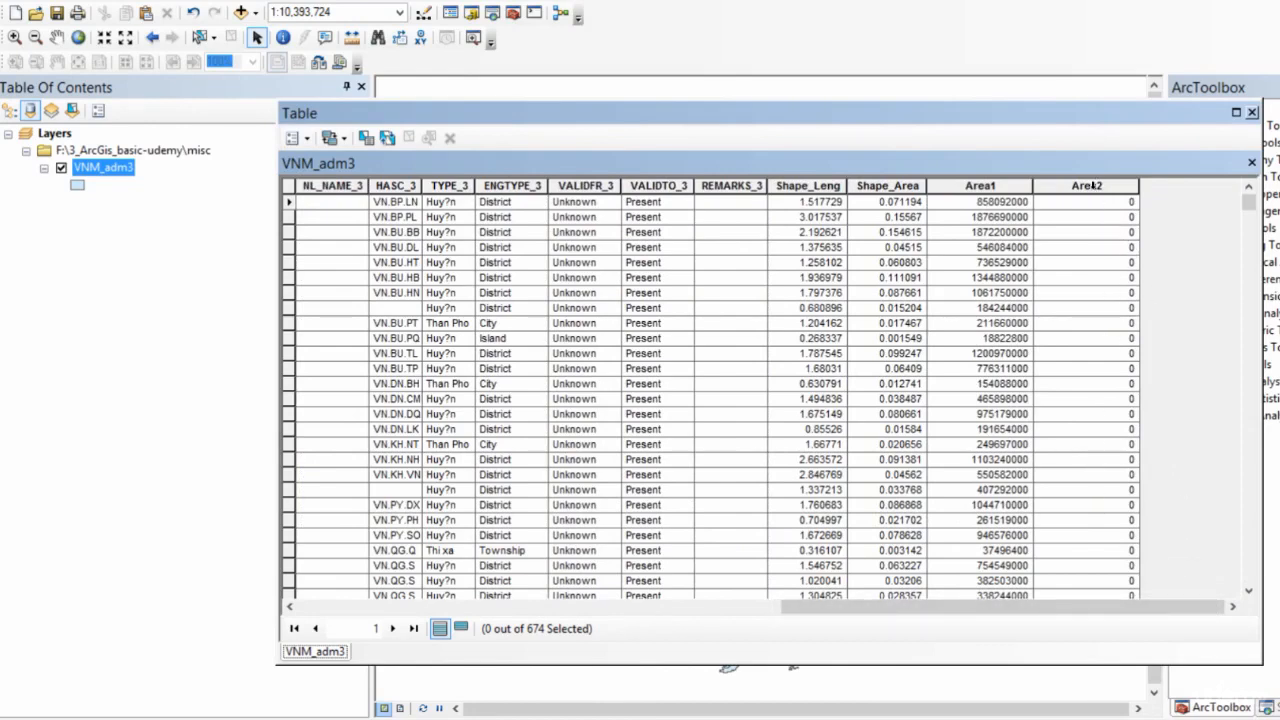
- Start Calculate Geometry on Area2 outside an edit session, keeping Area as the property
right_click(1032, 186)
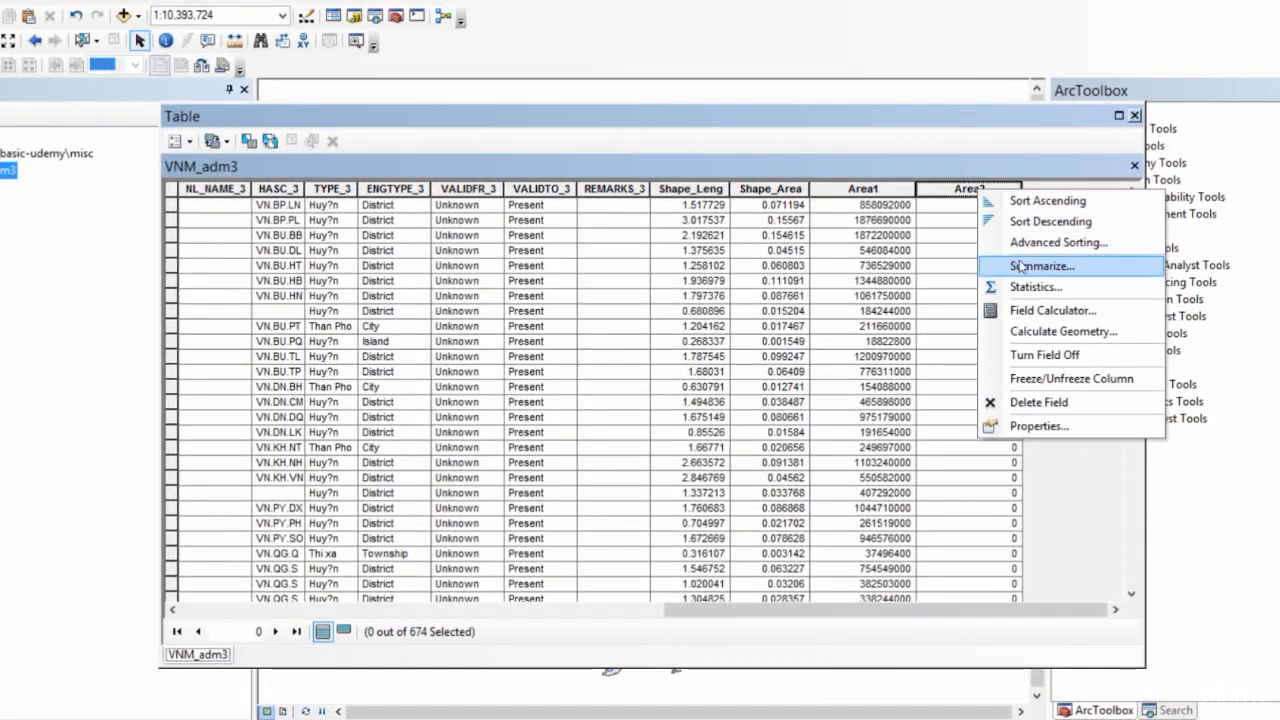
mouse_move(1064, 332)
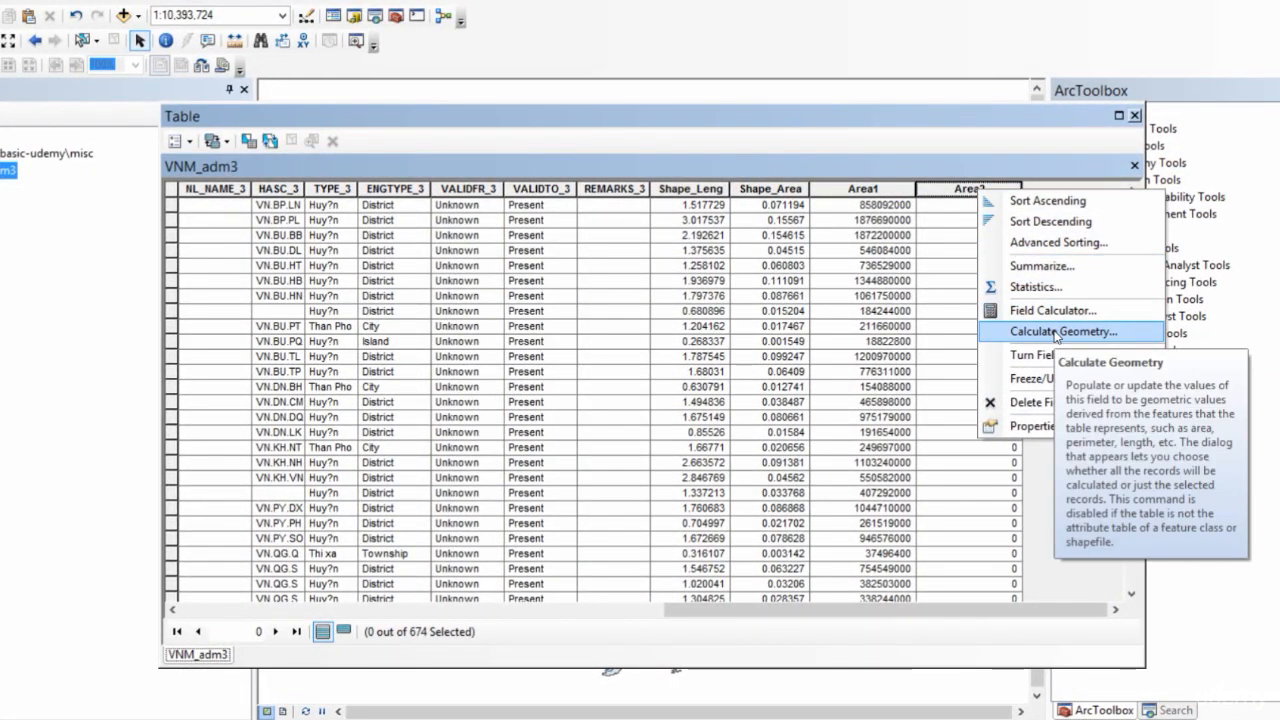
click(1060, 332)
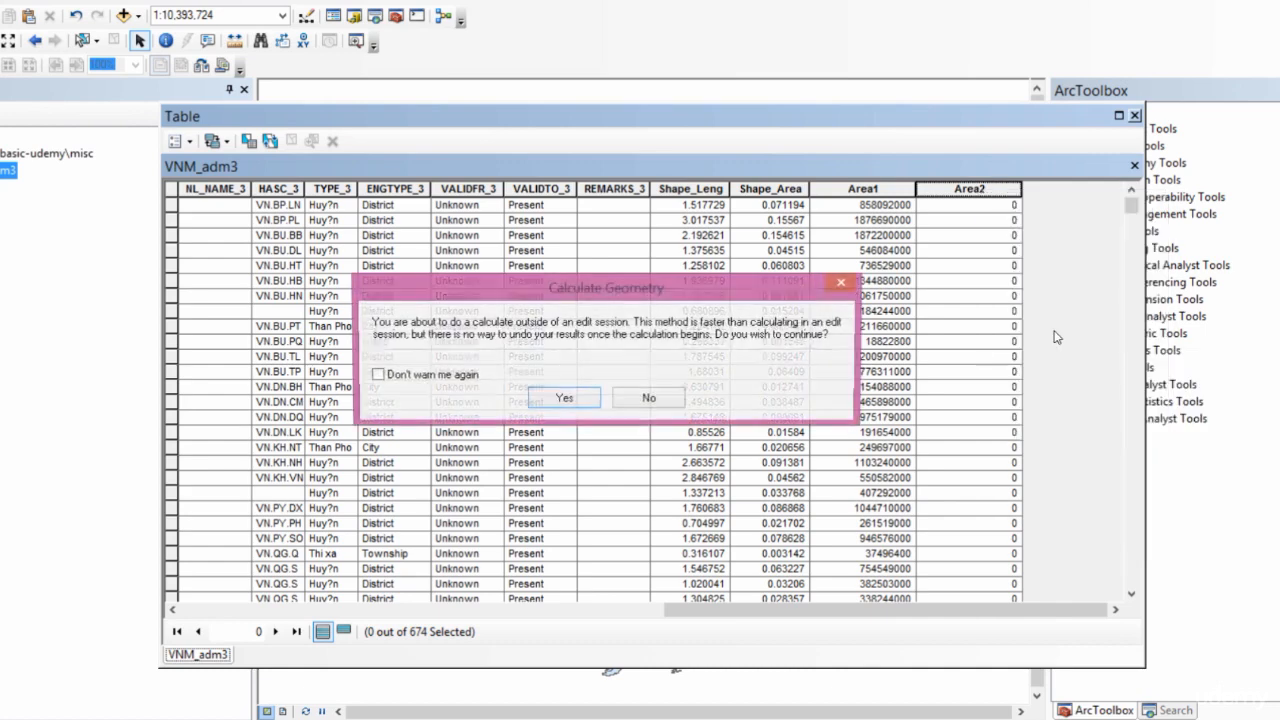
click(558, 396)
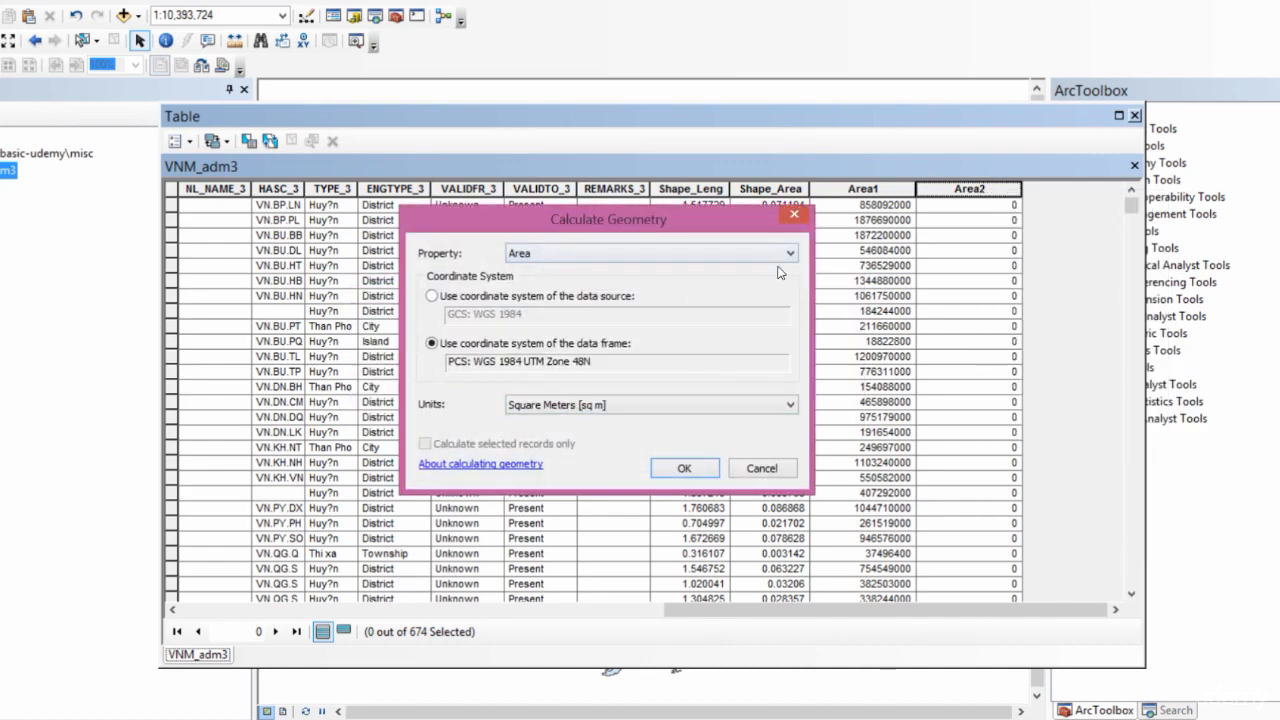
click(786, 252)
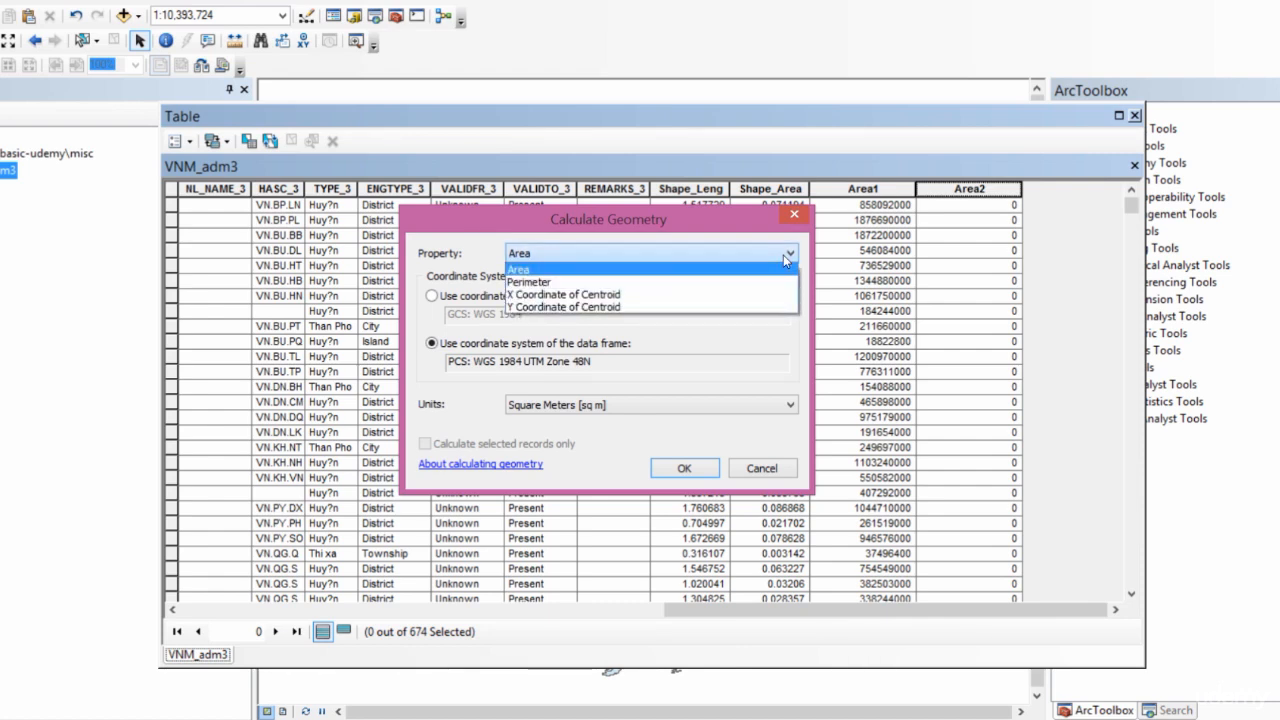
click(520, 268)
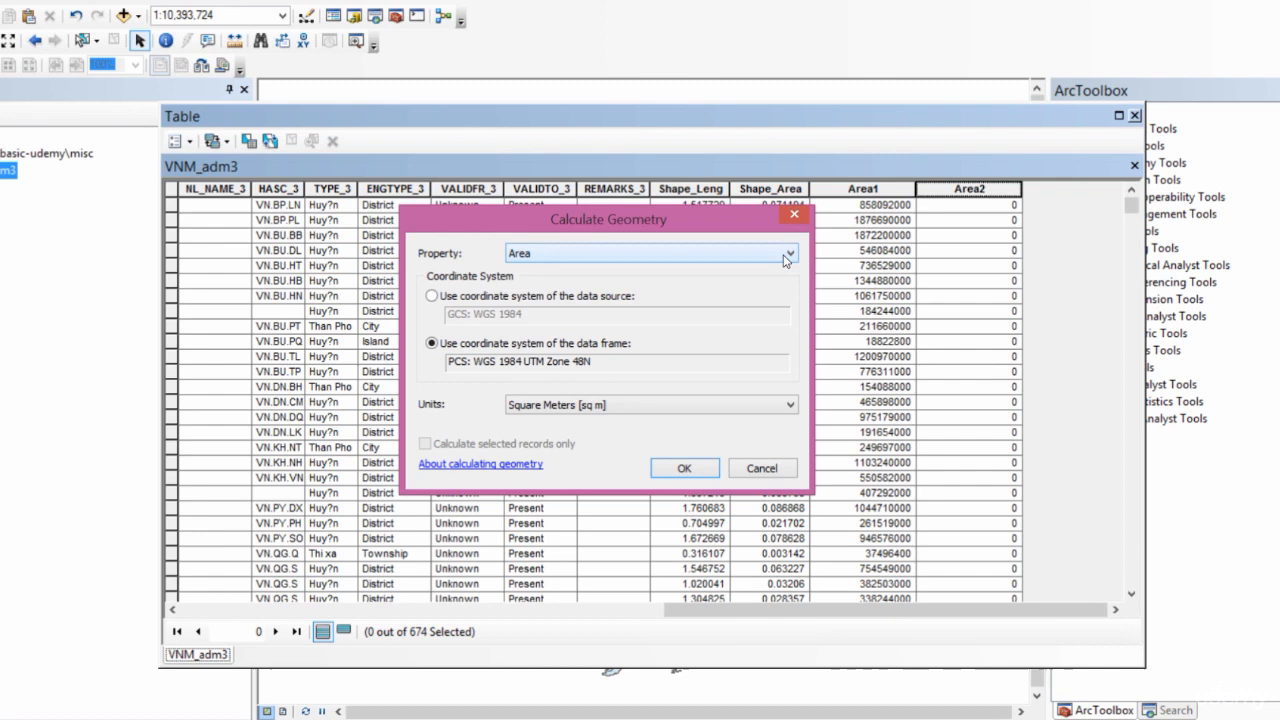
click(786, 252)
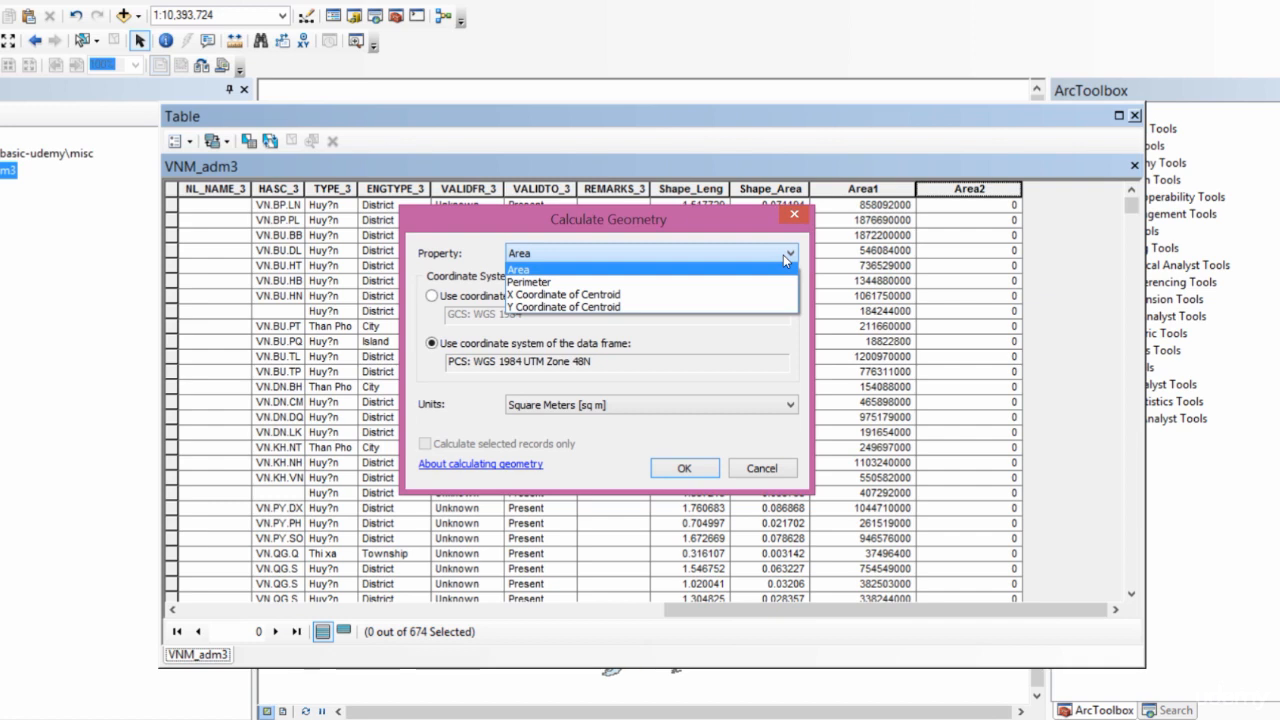
click(520, 268)
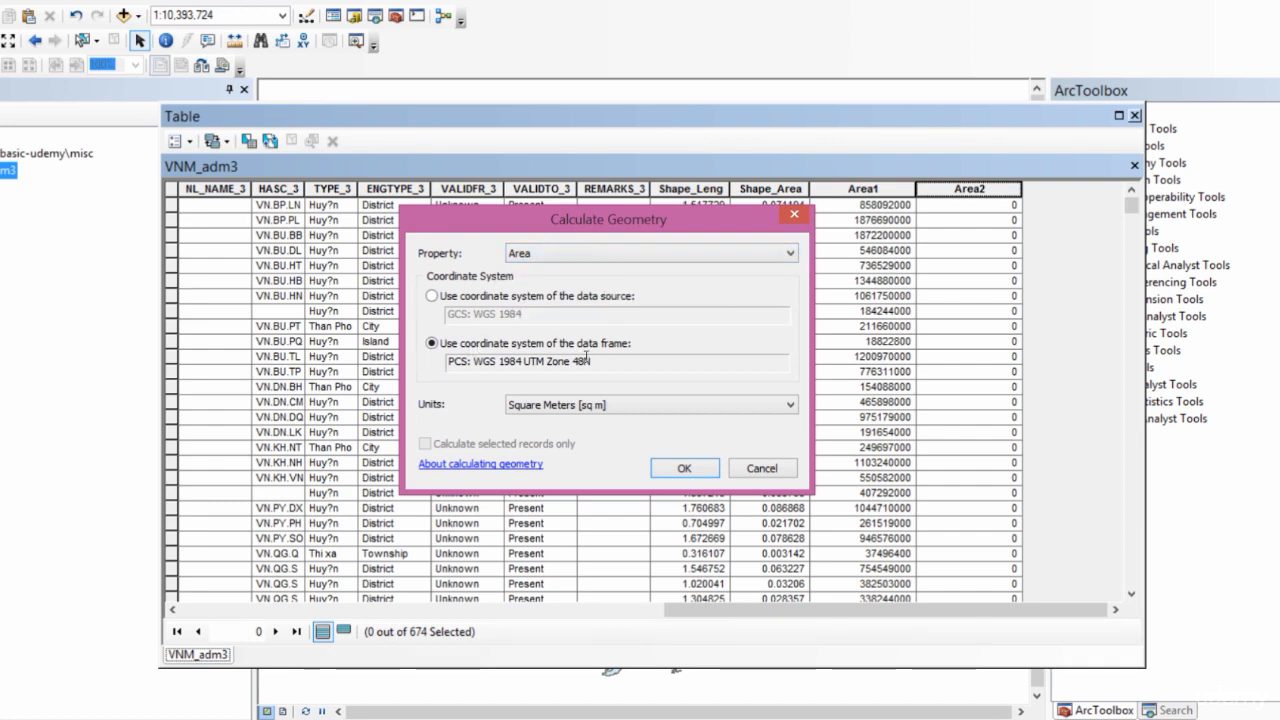
mouse_move(596, 368)
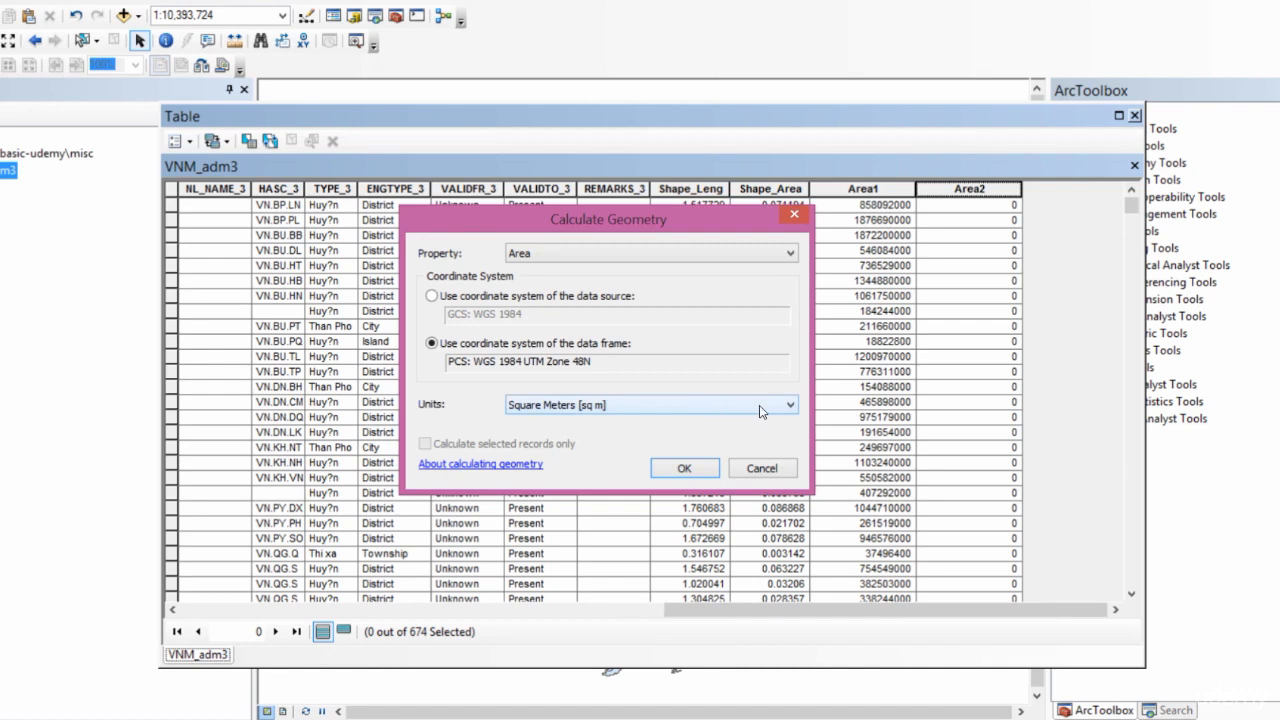
- Keep Square Meters as the unit and run the area calculation for Area2
click(786, 404)
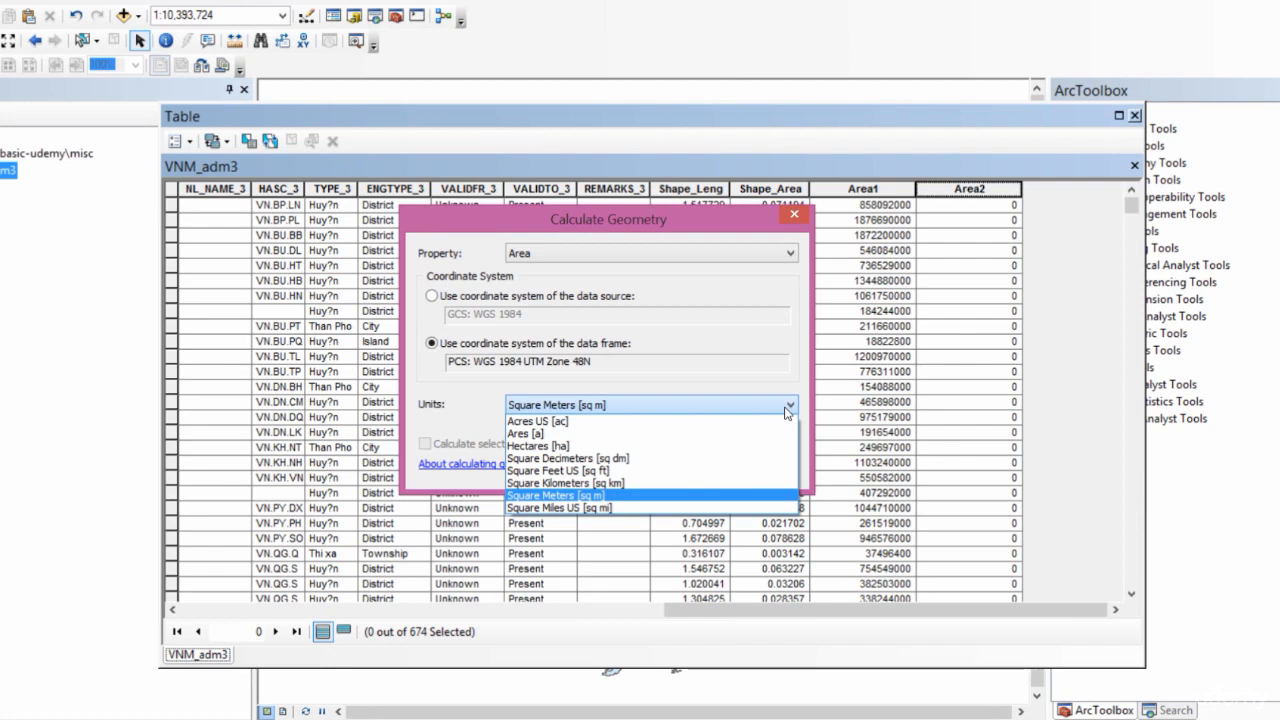
click(556, 496)
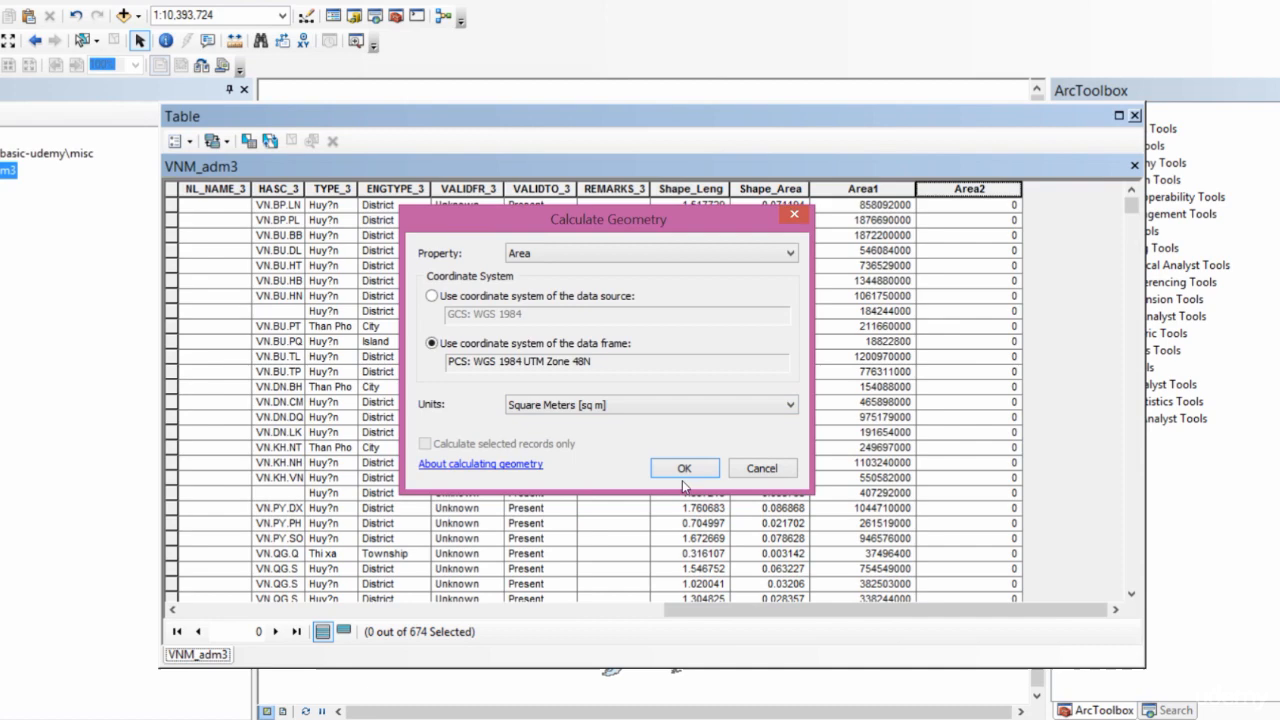
click(684, 468)
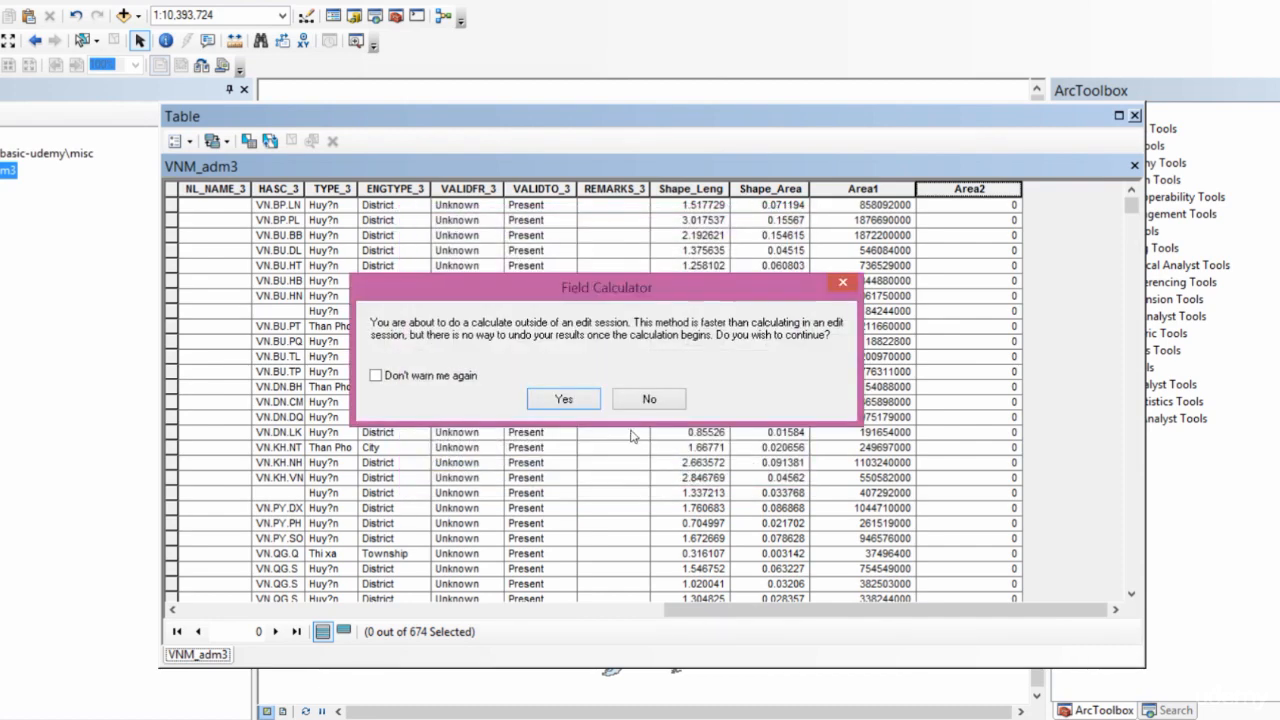
- Confirm the edit-session warning so Area2 fills with square-meter district areas
click(564, 398)
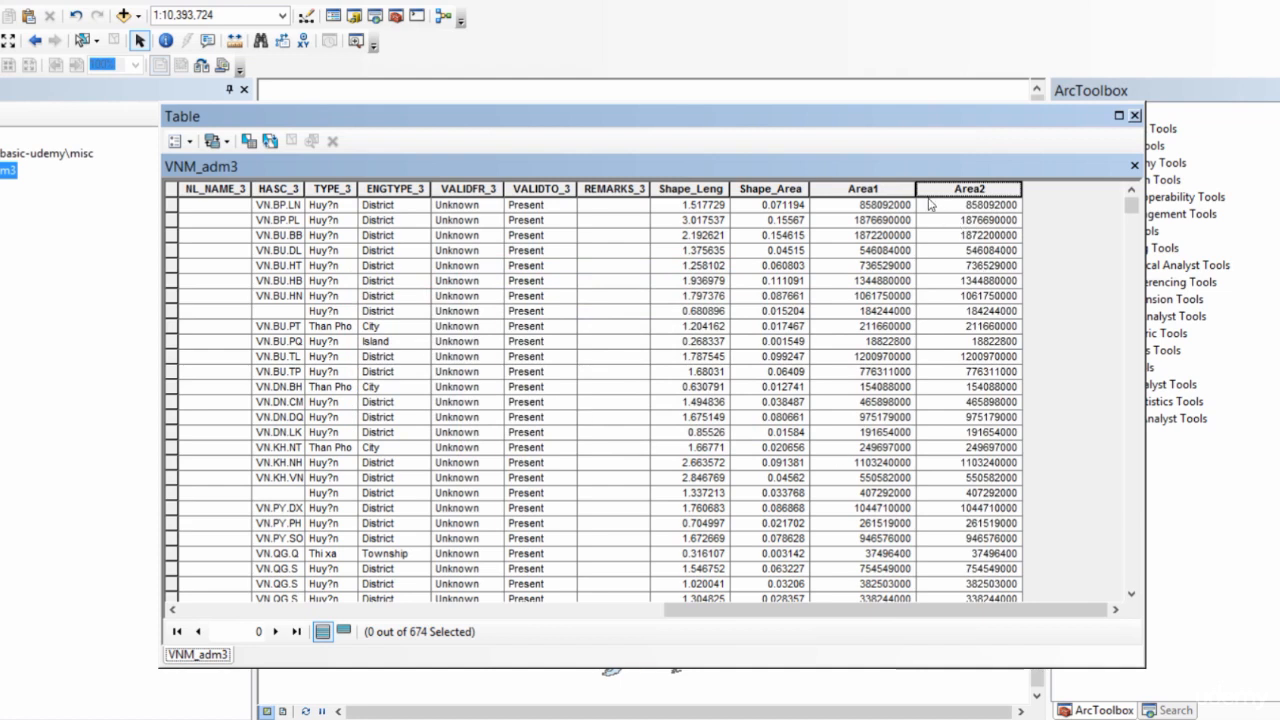
mouse_move(1000, 220)
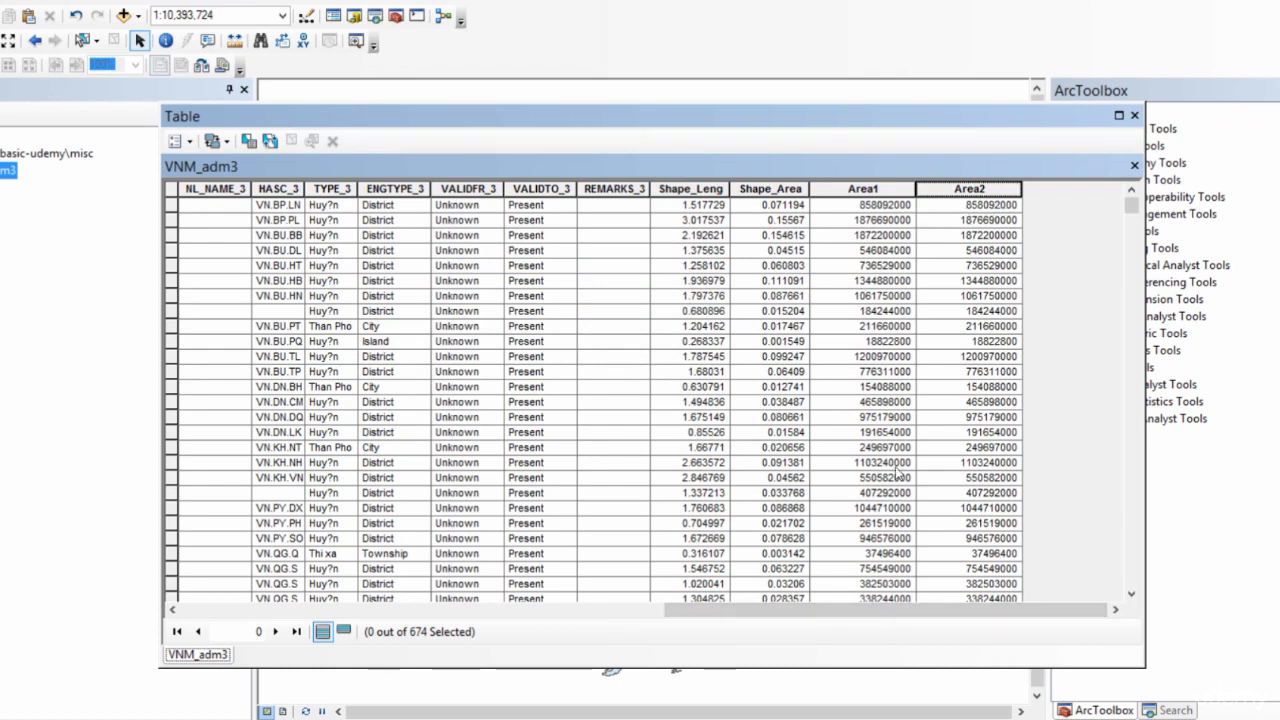
mouse_move(970, 512)
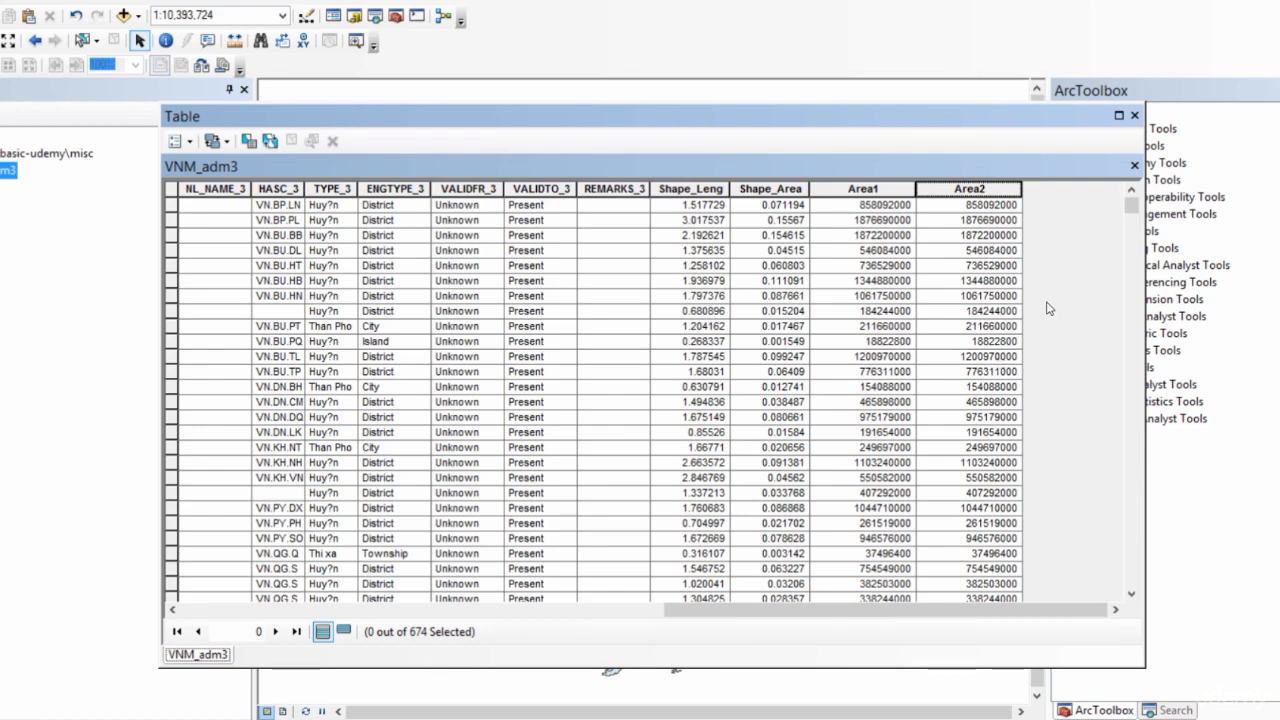
mouse_move(1060, 292)
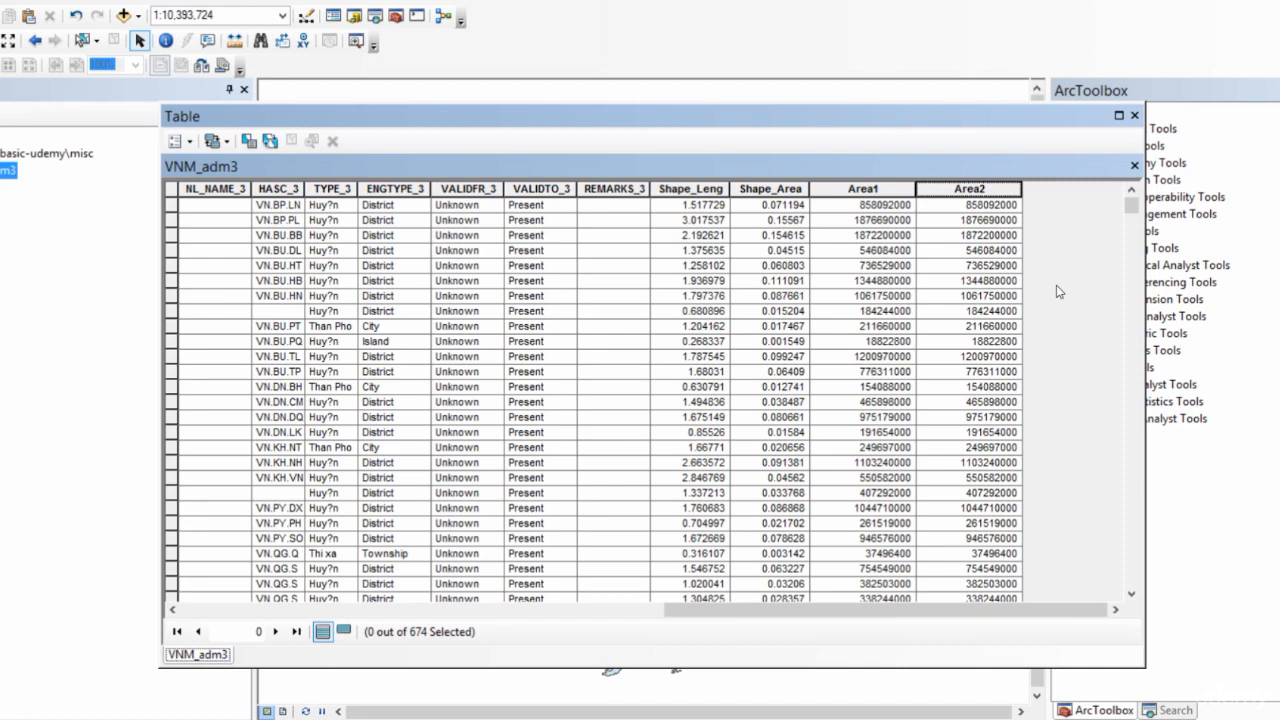
mouse_move(1048, 244)
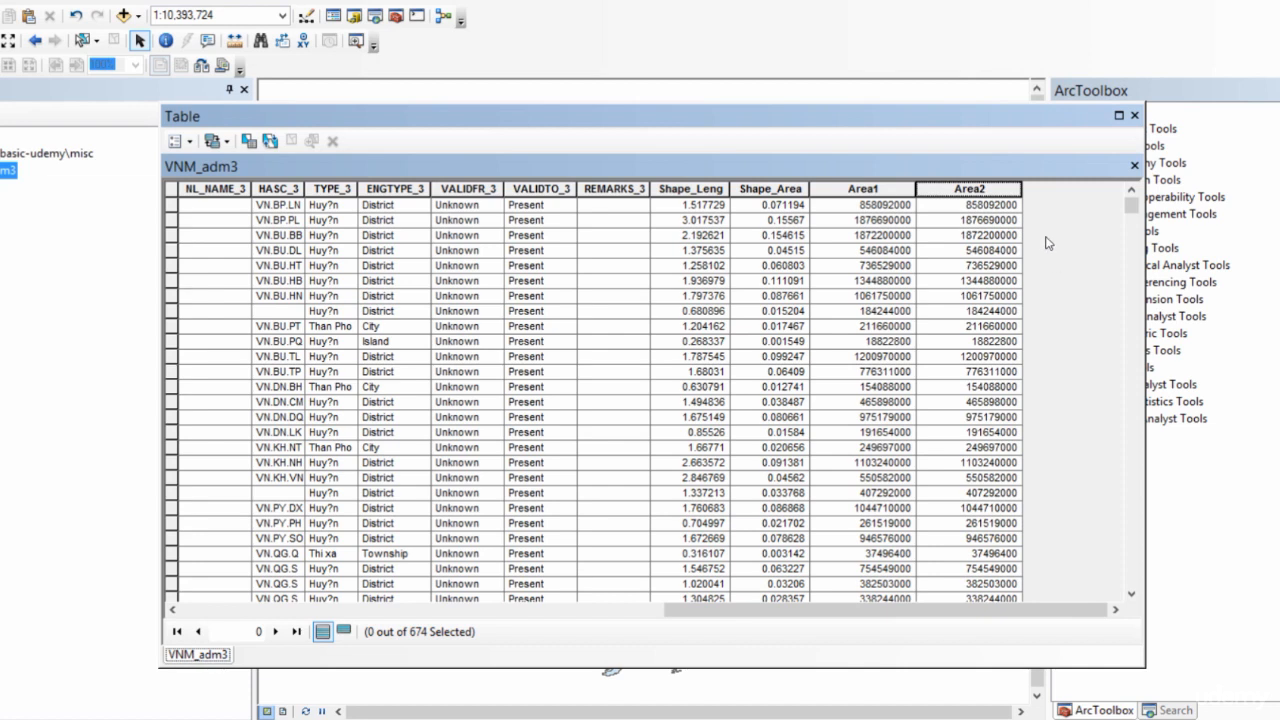
mouse_move(1016, 240)
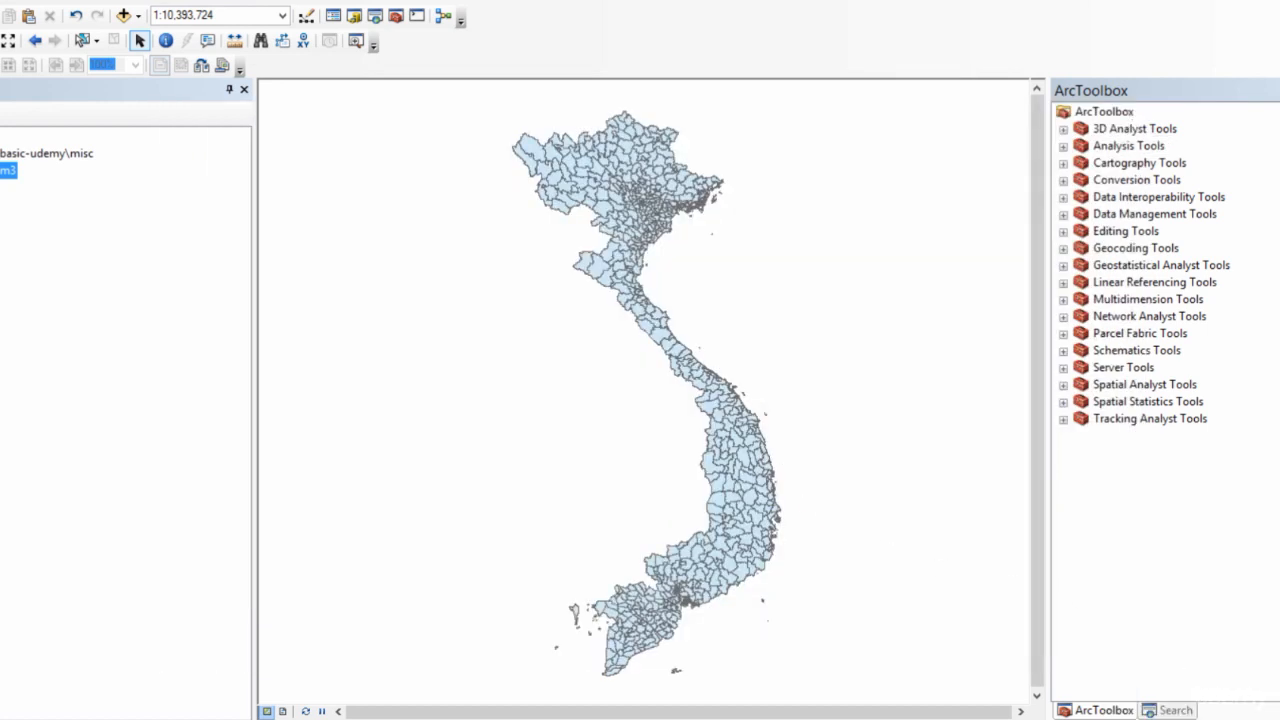
mouse_move(904, 536)
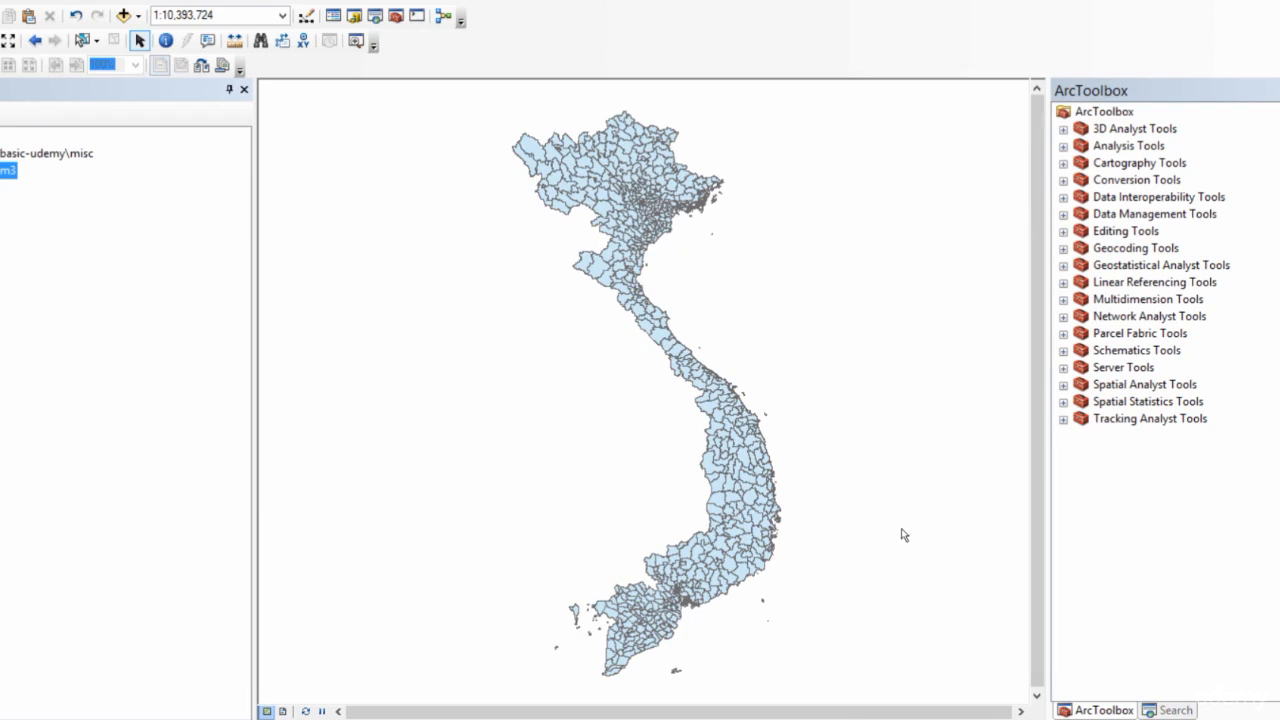